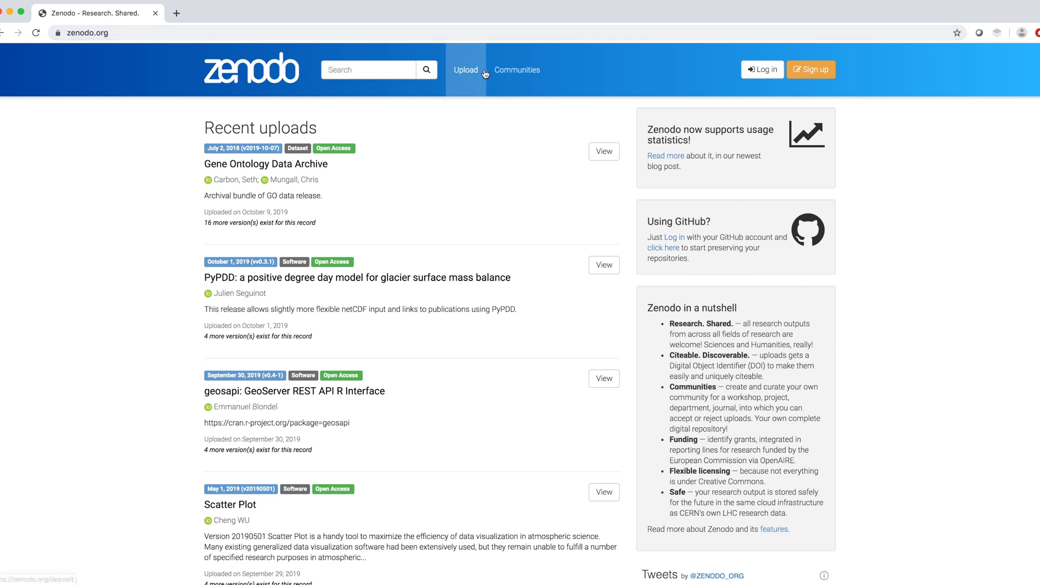
mouse_move(517, 70)
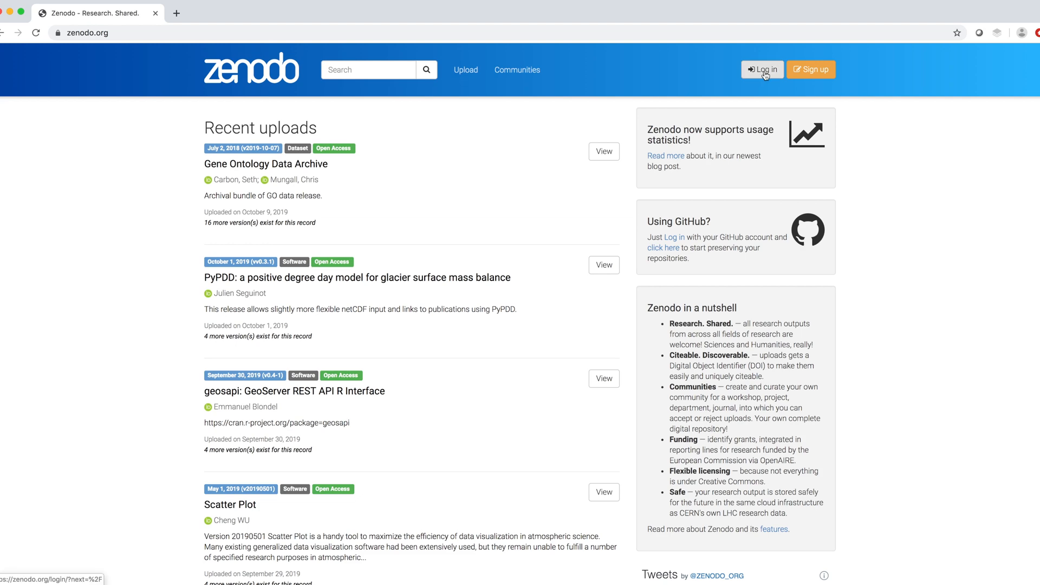
mouse_move(433, 116)
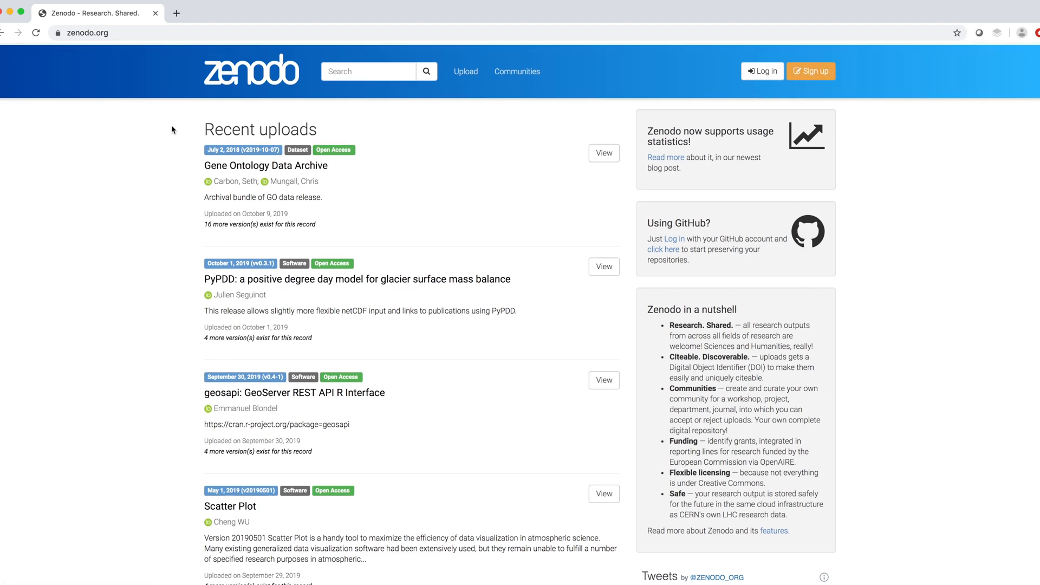
Step: Move through the Privacy Policy and Terms of Use pages to Zenodo's General Policies
scroll("down", 3)
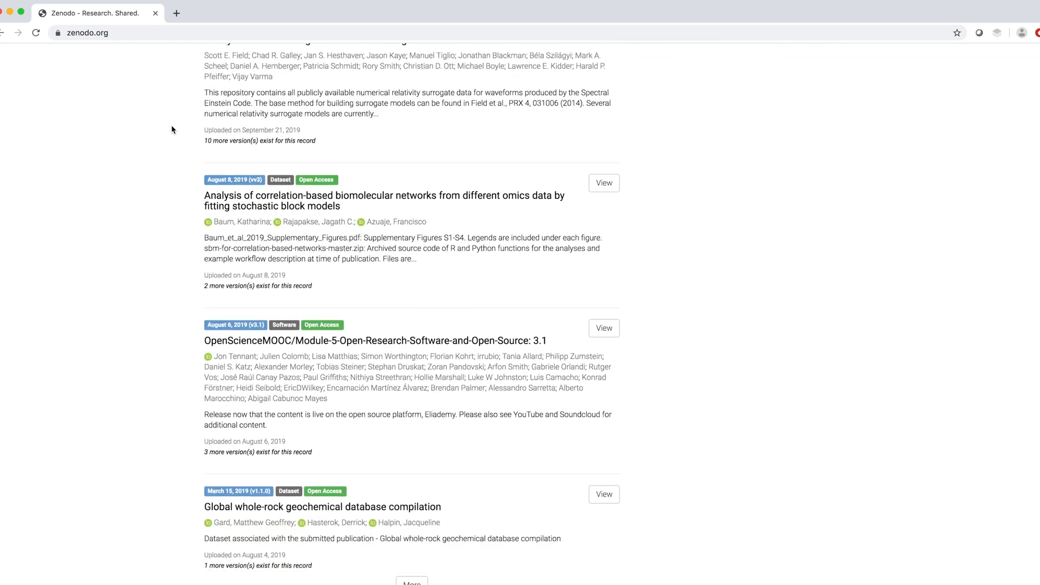
scroll("down", 3)
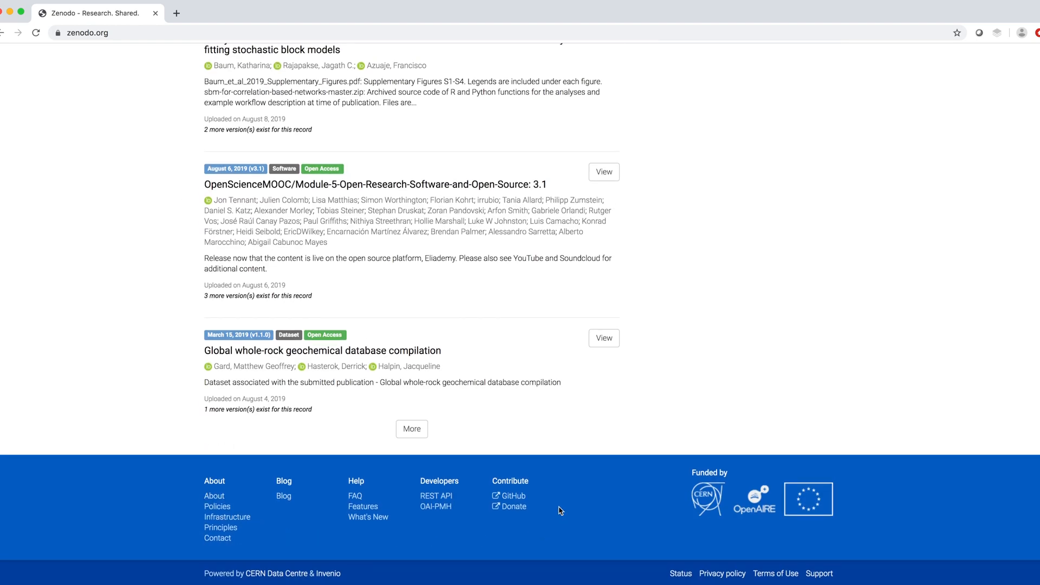
mouse_move(215, 481)
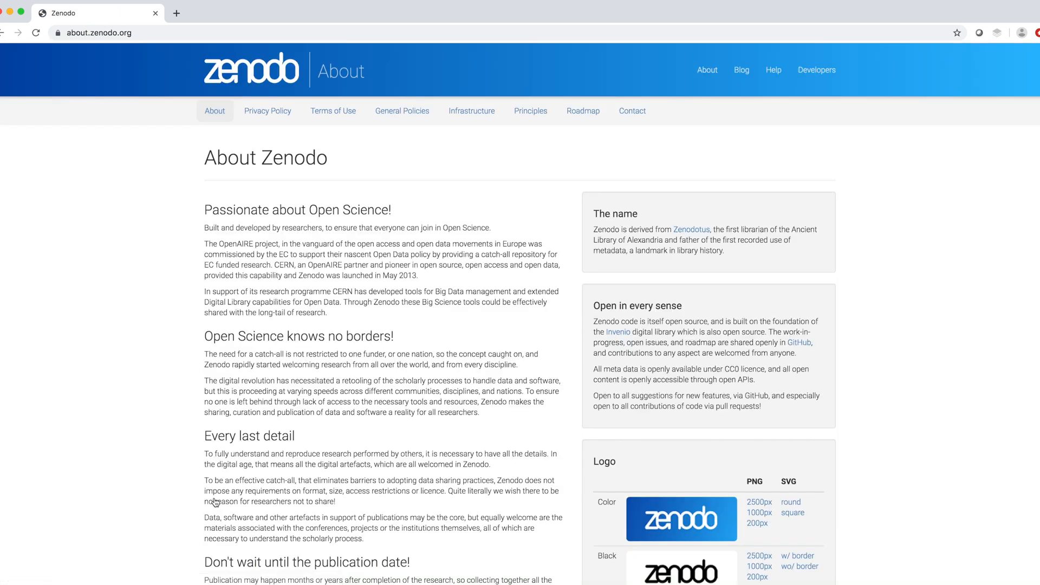
mouse_move(328, 404)
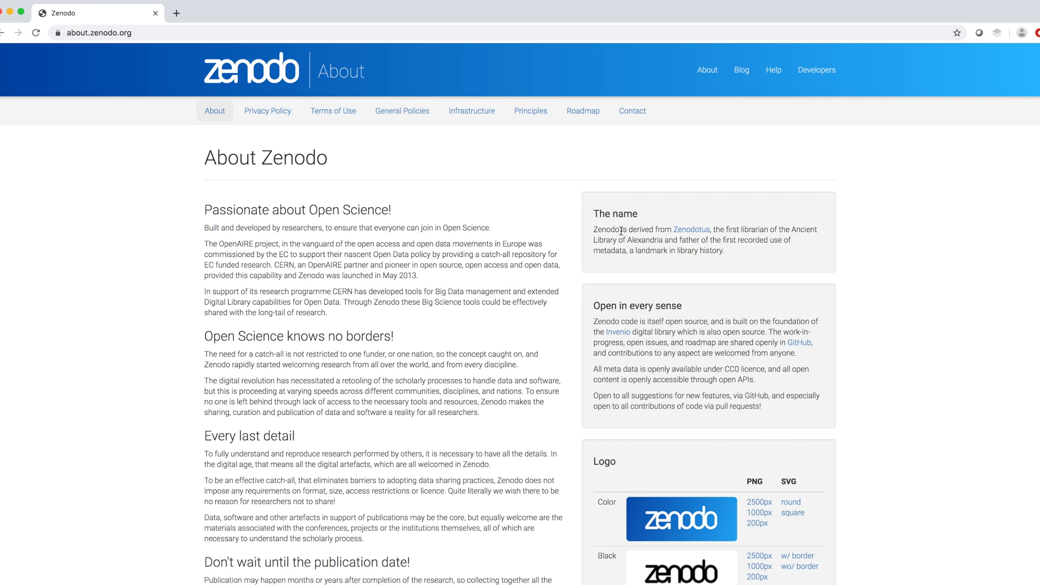
left_click(267, 110)
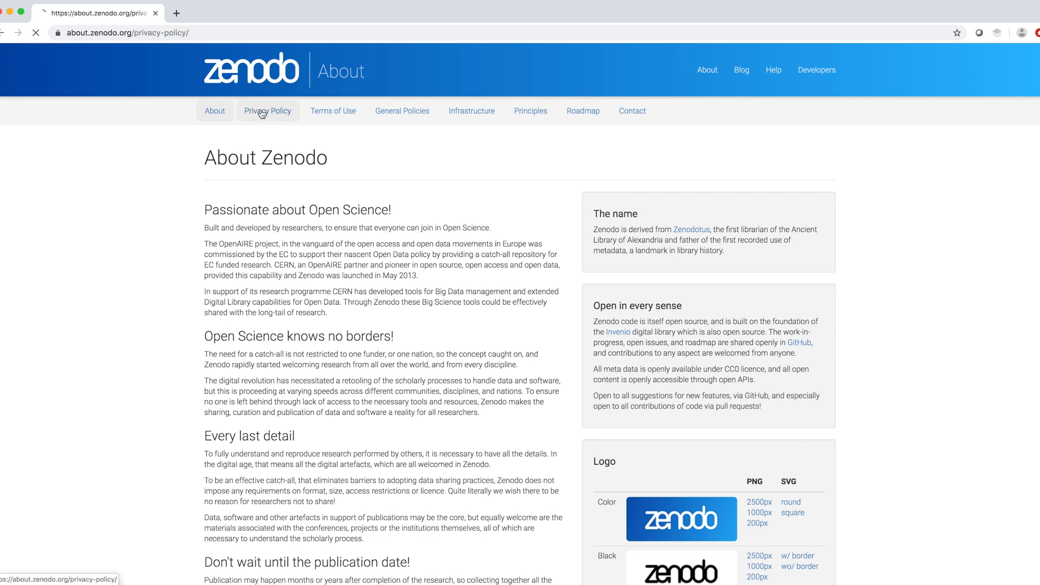
left_click(333, 111)
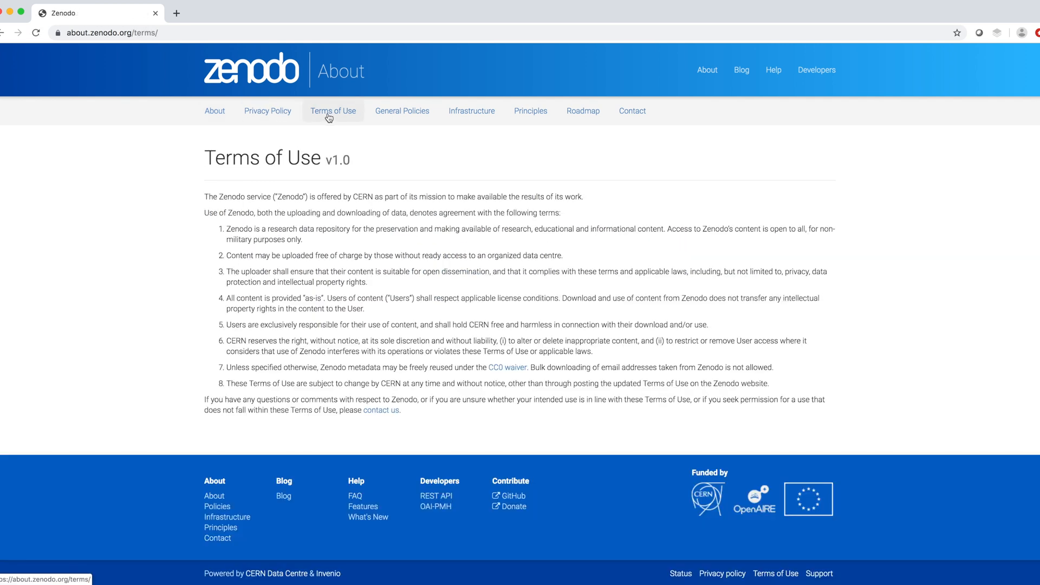
left_click(402, 110)
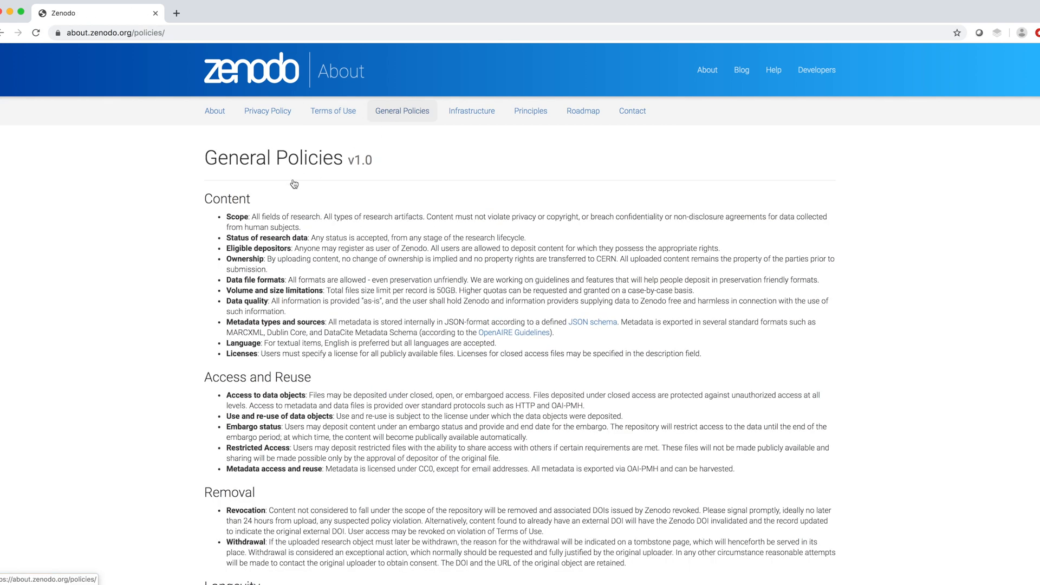
Step: Highlight the Longevity text on retention for the repository's lifetime, at least 20 years
scroll("down", 3)
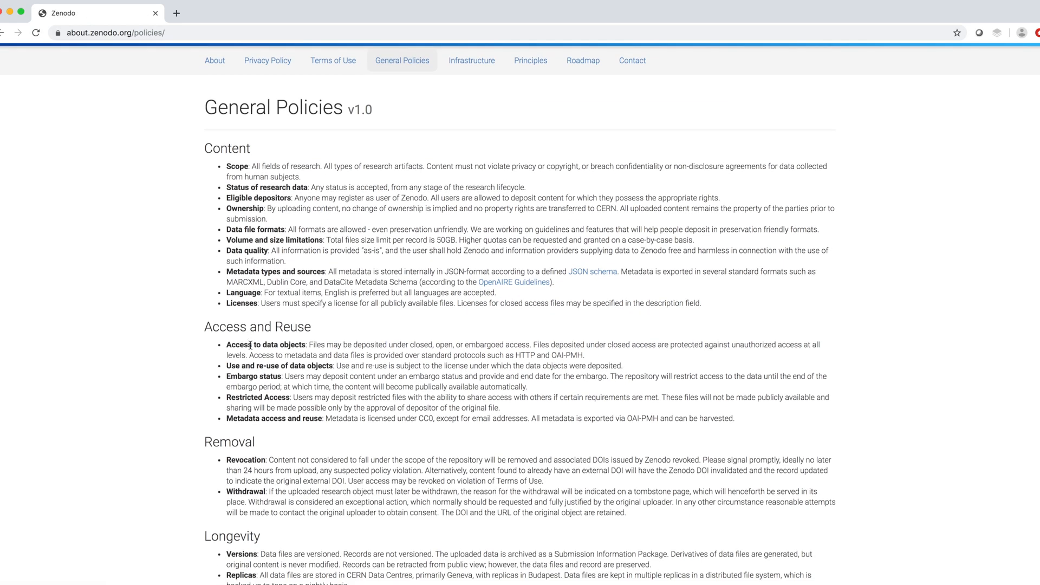
scroll("down", 3)
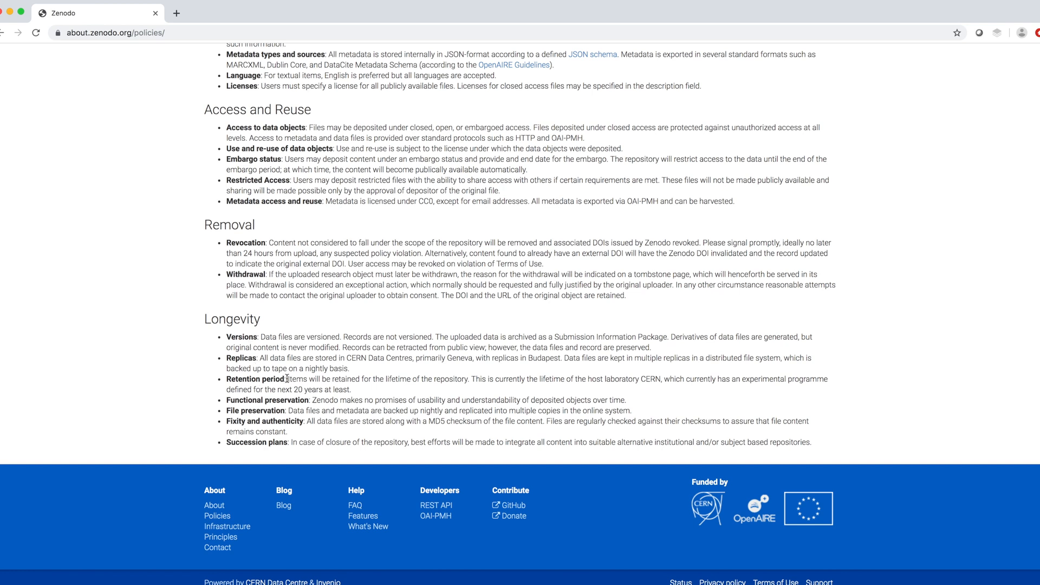
left_click_drag(287, 379, 468, 379)
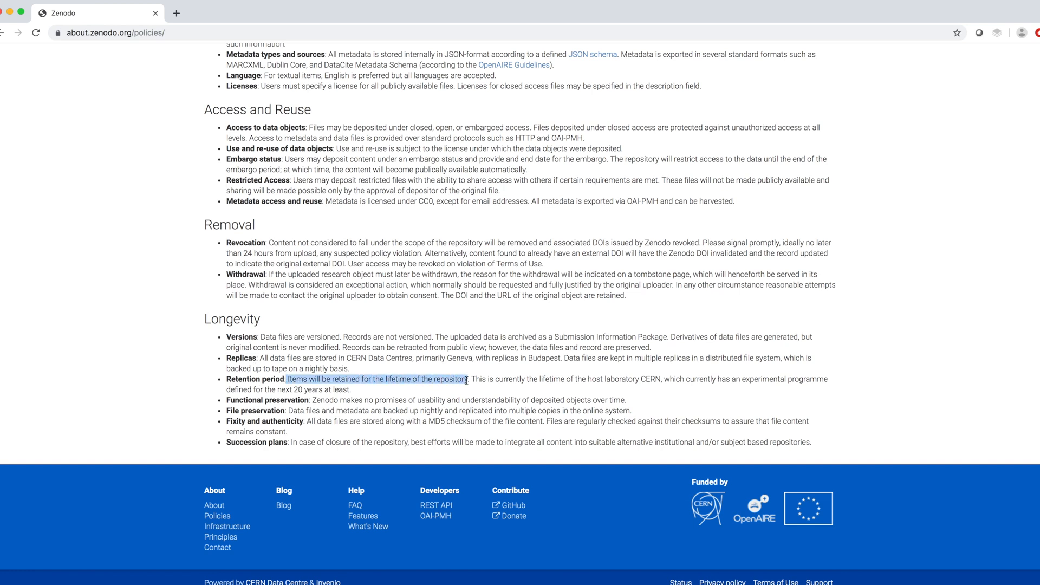
left_click_drag(468, 379, 354, 389)
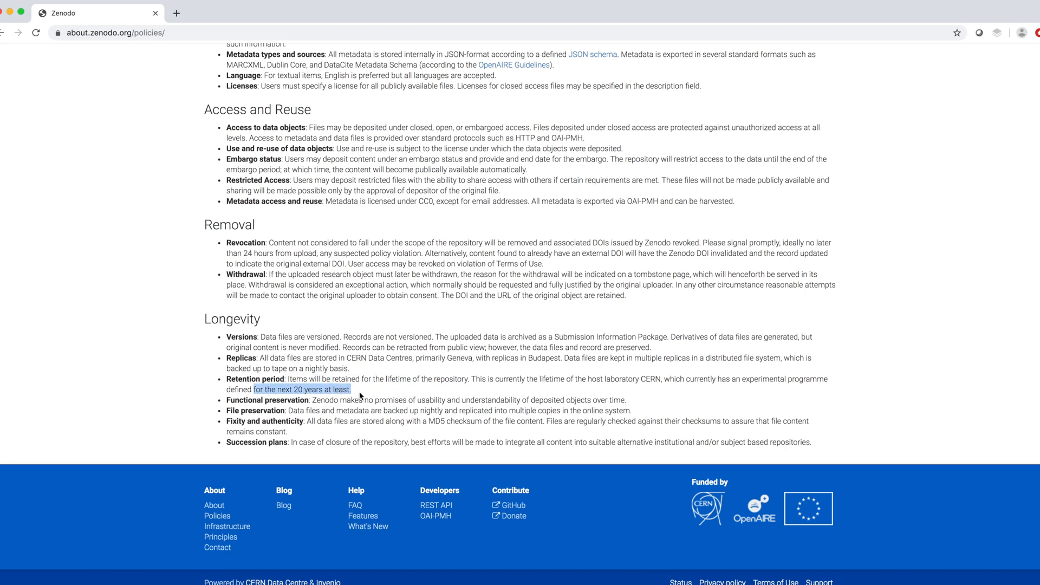
mouse_move(362, 396)
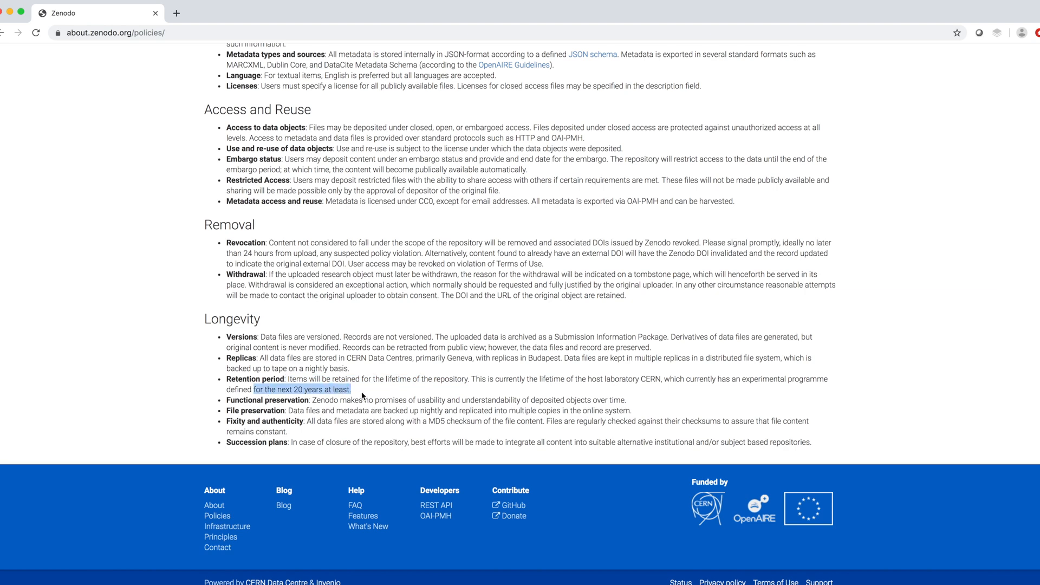
Step: Open the Infrastructure page and read down to its Technical section on data storage
left_click(227, 526)
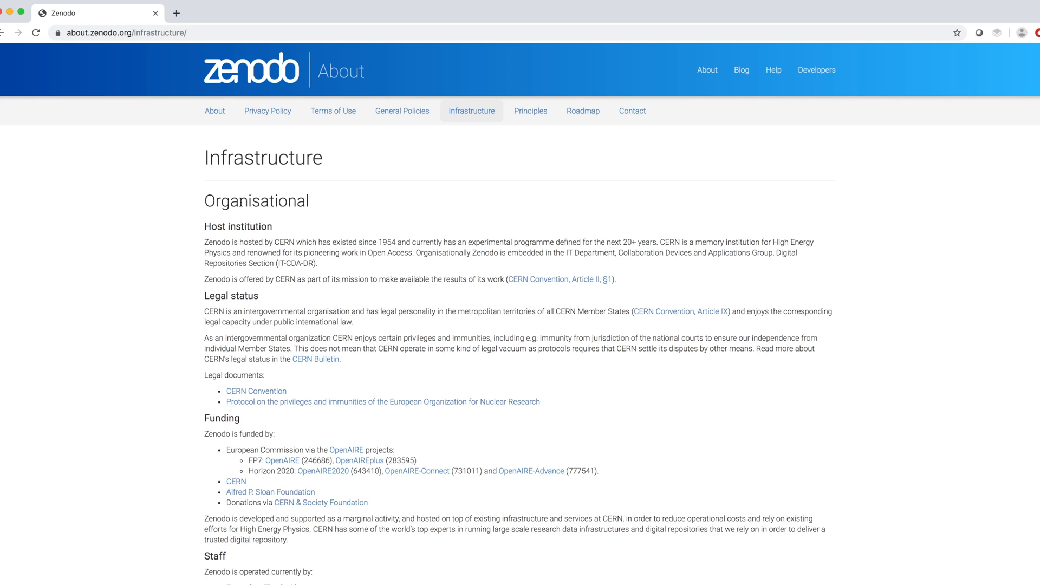
scroll("down", 3)
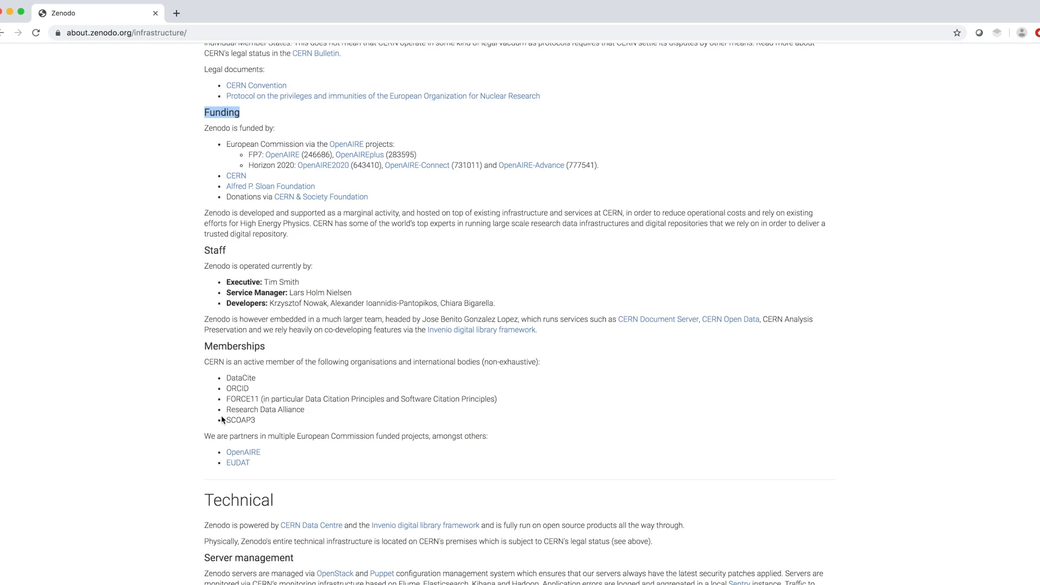
scroll("down", 3)
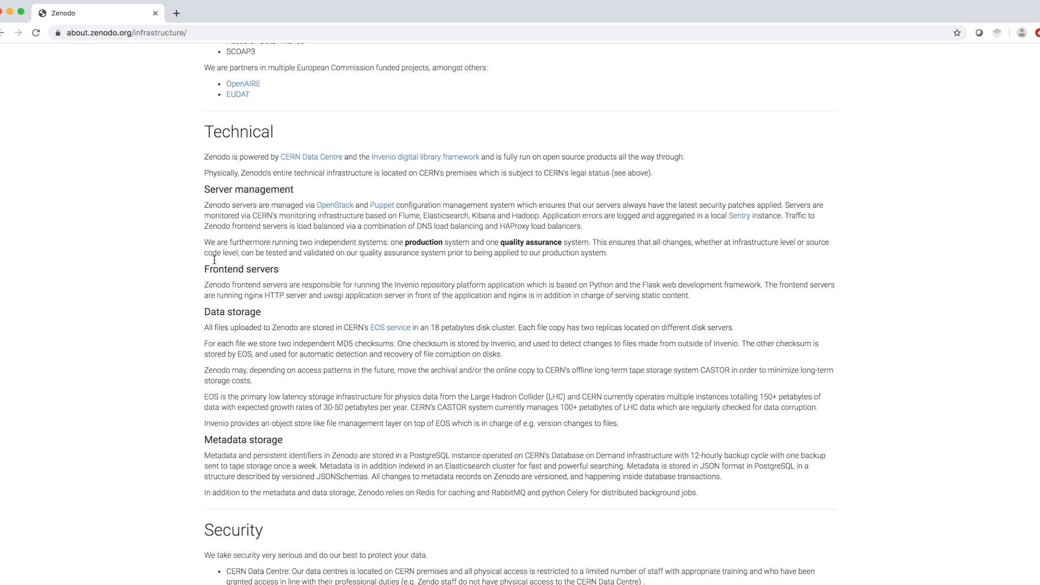
mouse_move(219, 325)
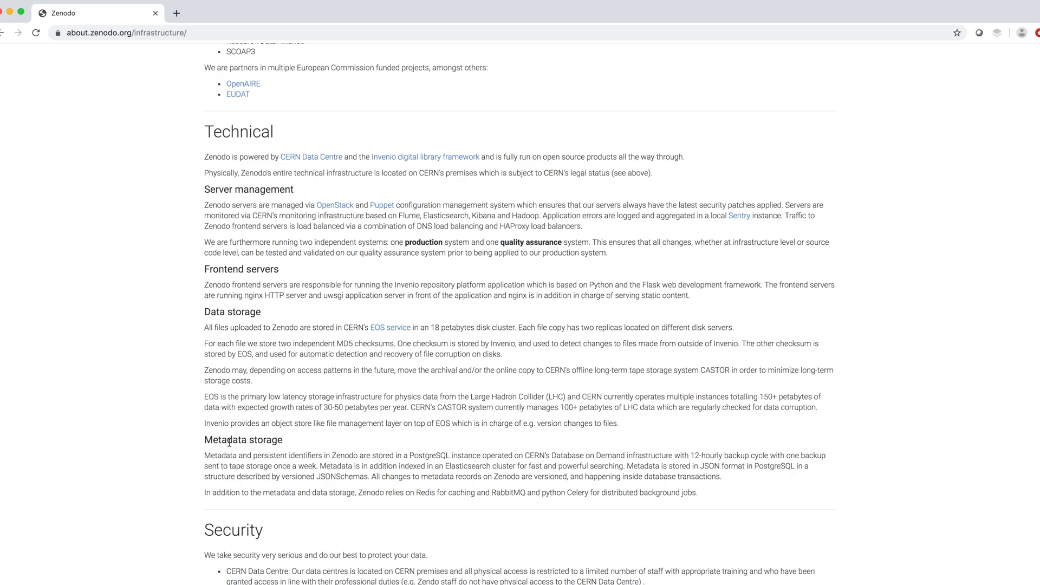
Step: View the Principles, Roadmap and Contact pages, then open the Zenodo blog
left_click(536, 110)
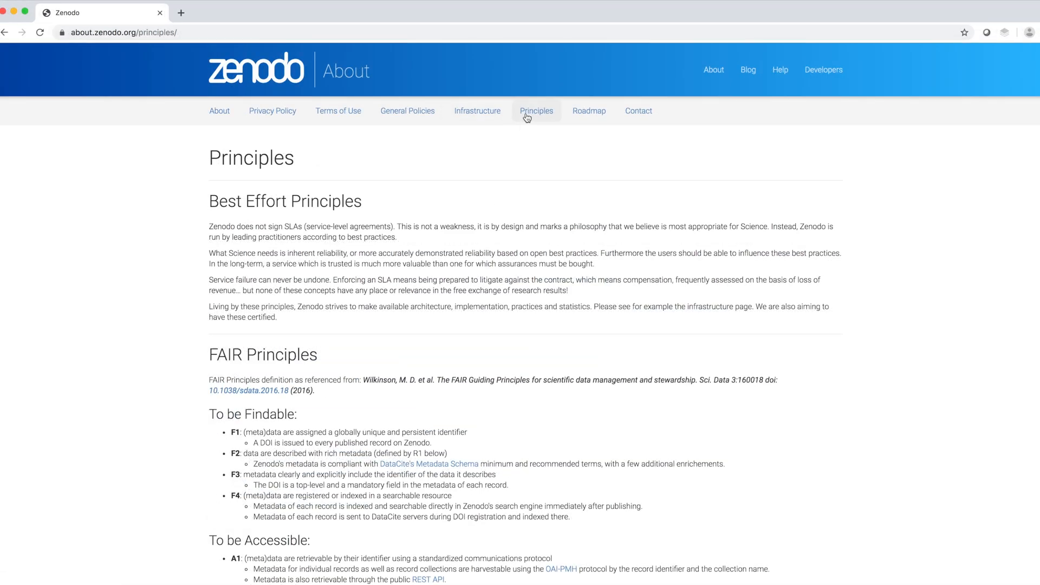
mouse_move(405, 213)
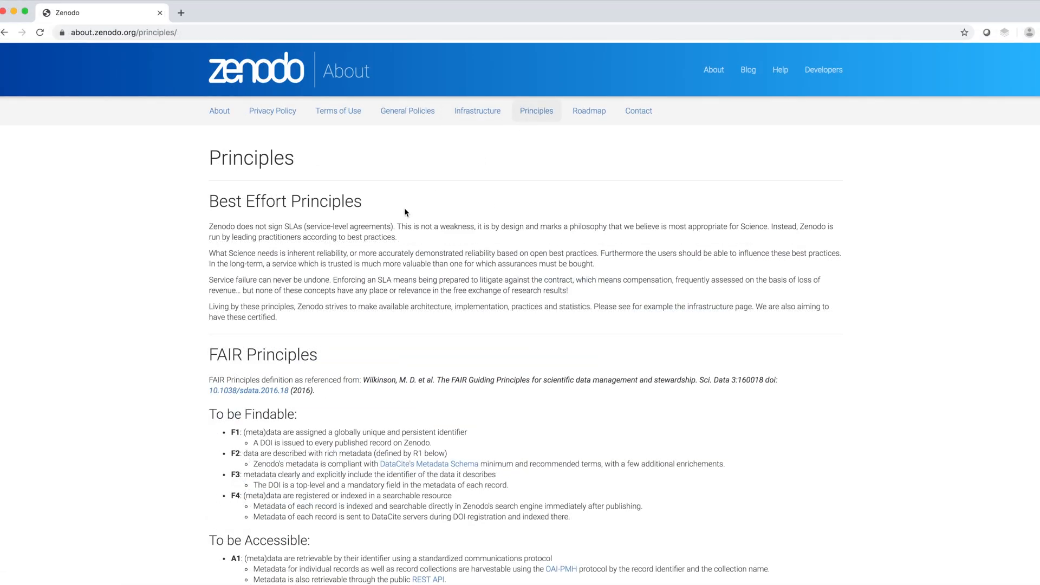
mouse_move(502, 373)
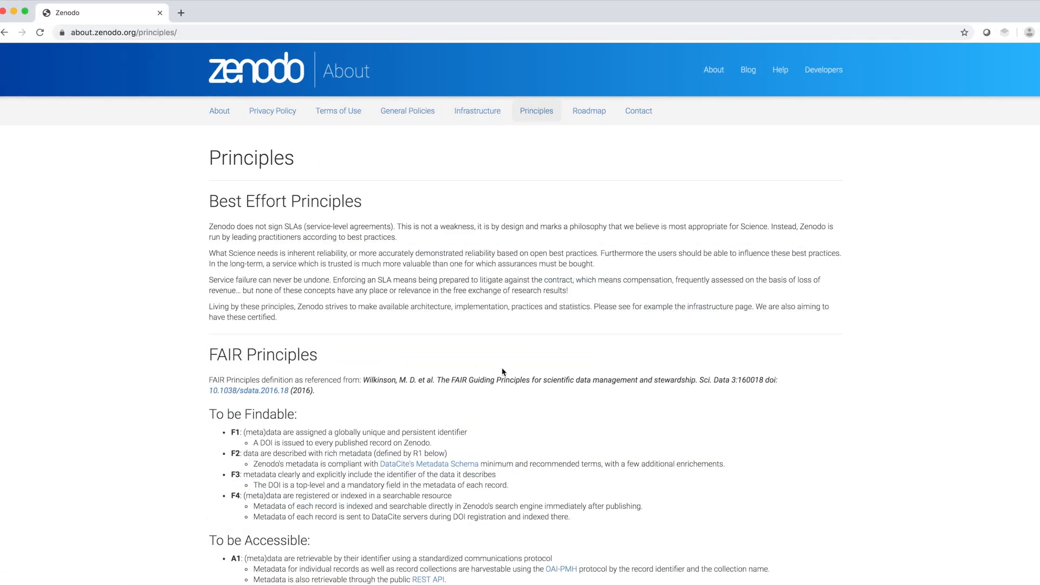
mouse_move(681, 376)
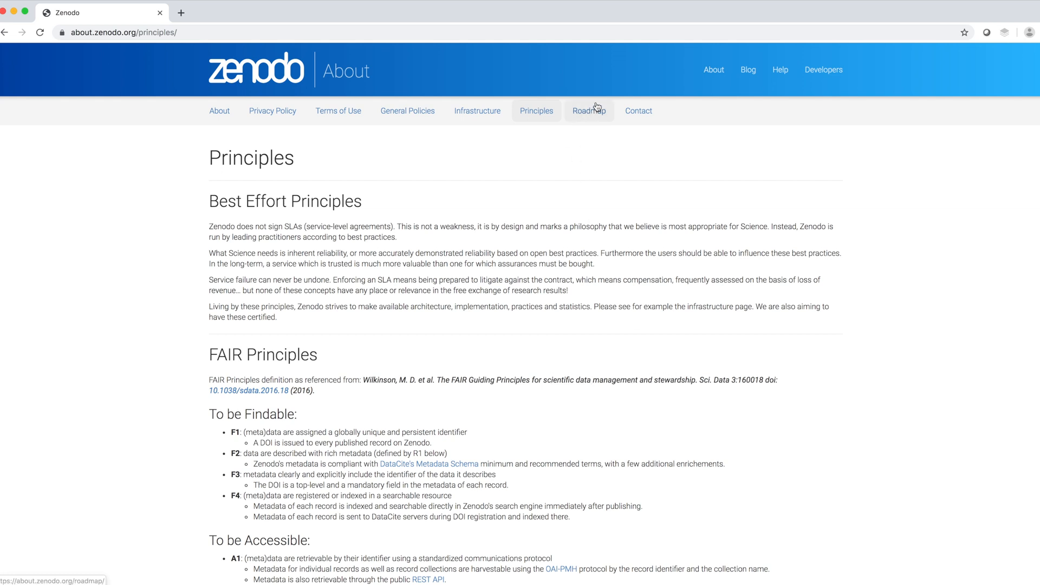
left_click(588, 110)
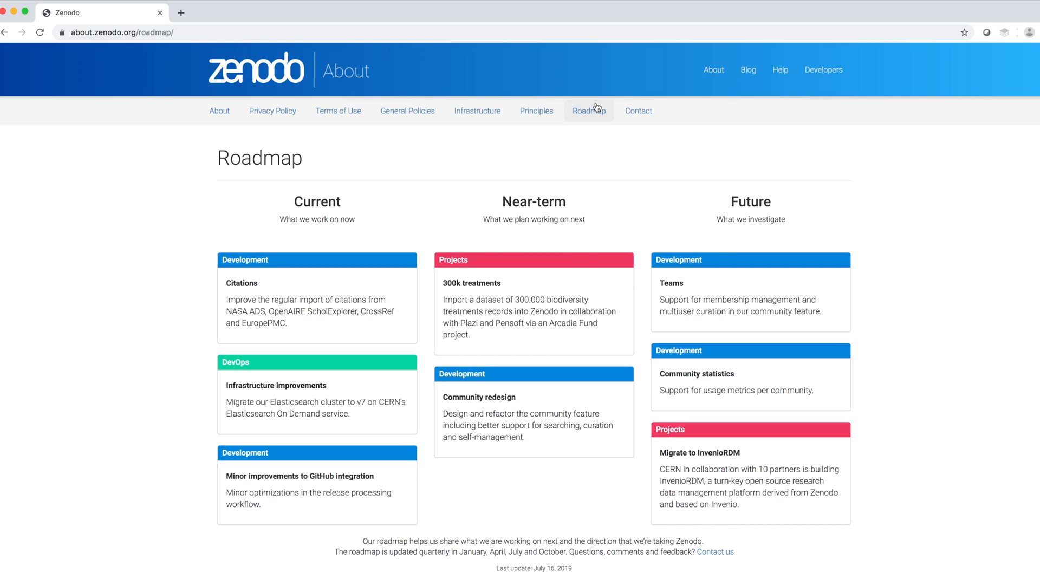
left_click(638, 110)
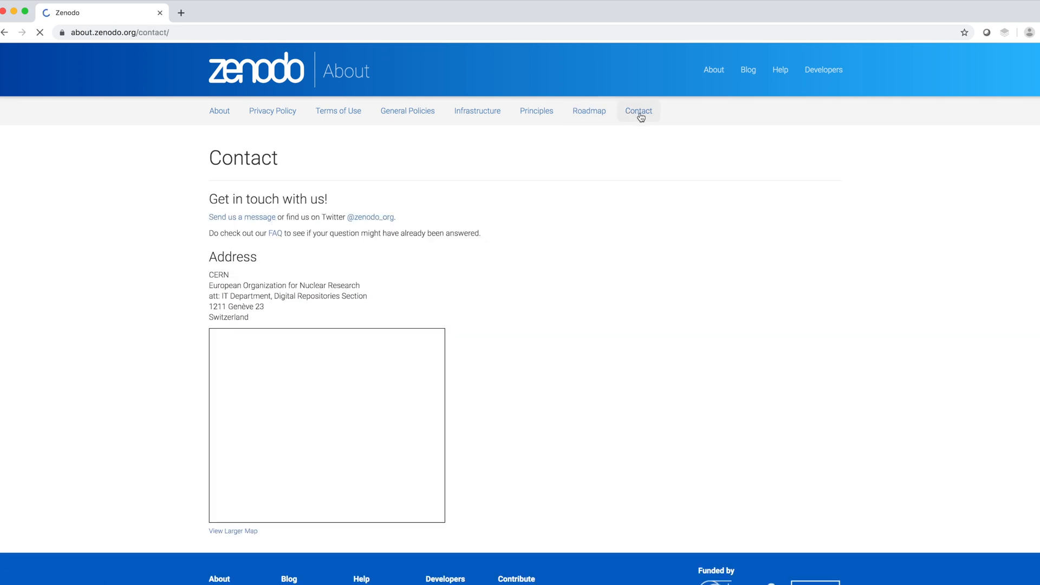
left_click(748, 70)
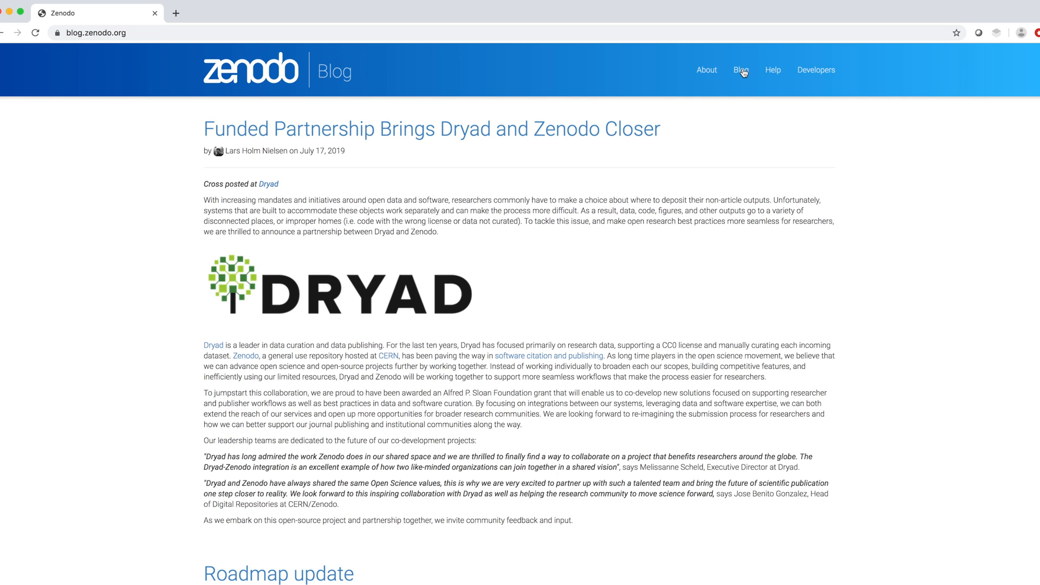
Step: Highlight the Help FAQ questions on changing published files and size limits, then return home
left_click(772, 70)
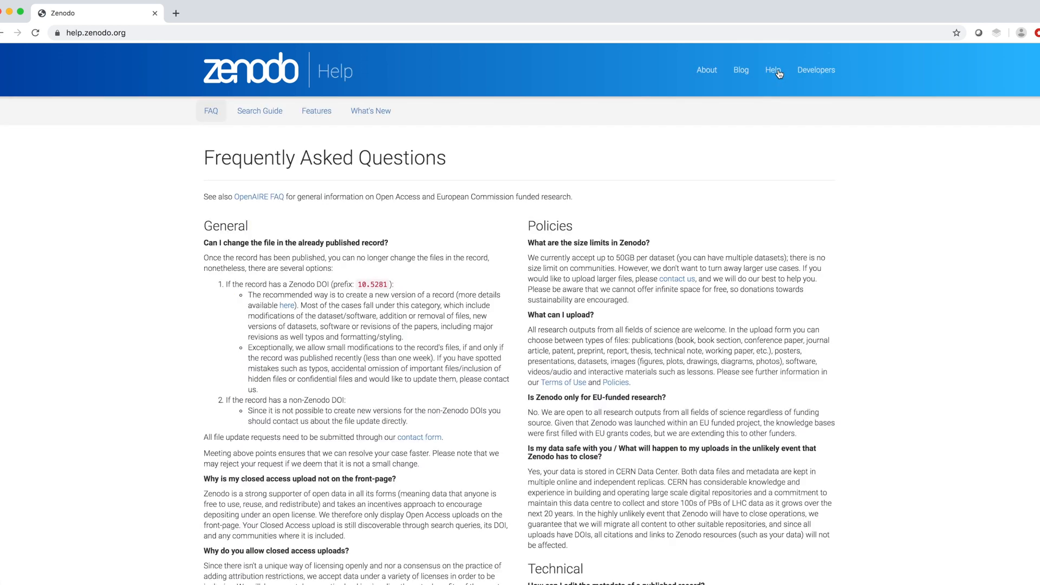
mouse_move(370, 111)
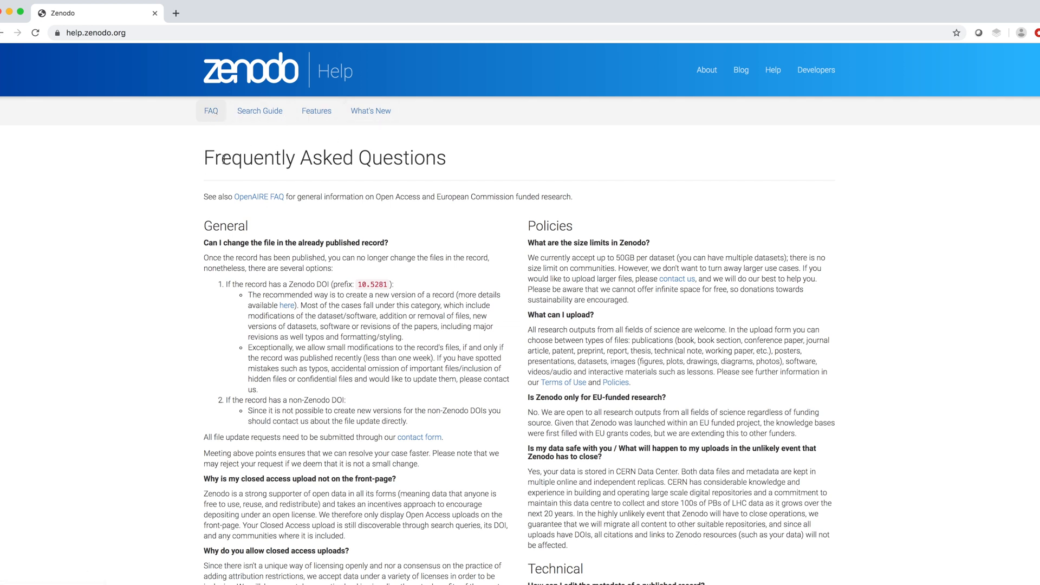
mouse_move(379, 156)
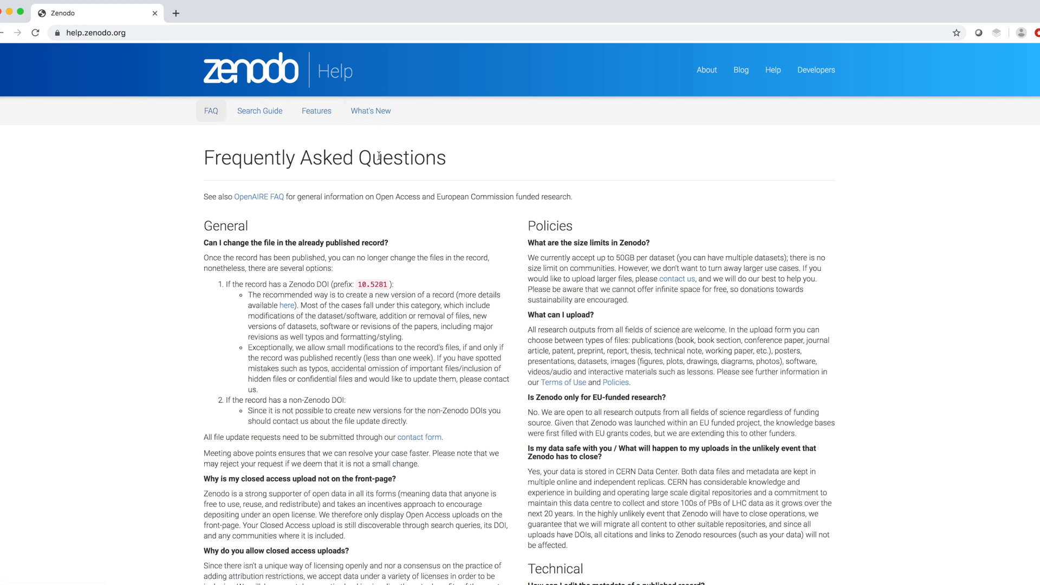
double_click(210, 243)
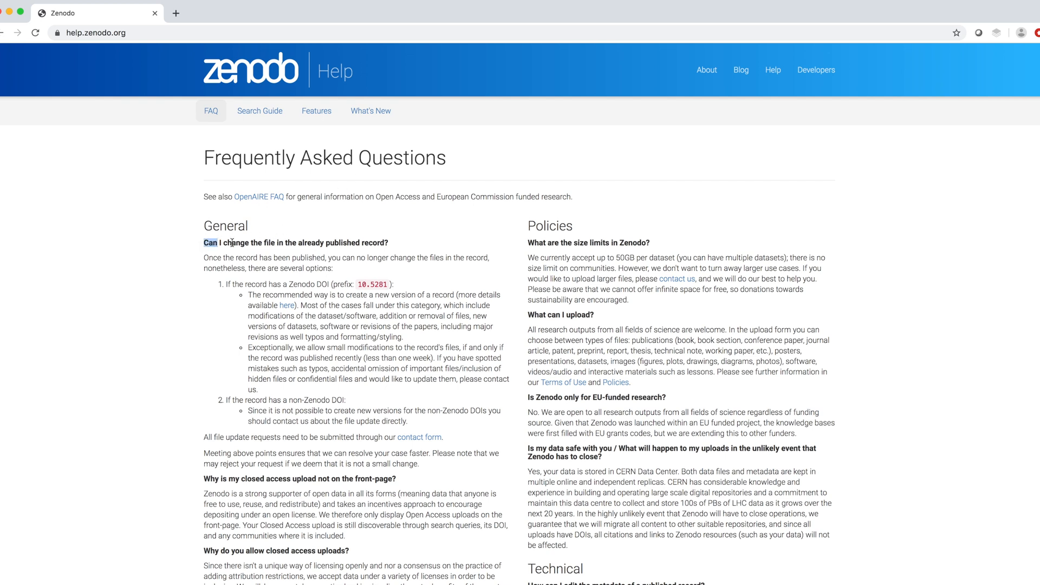
left_click_drag(221, 243, 390, 243)
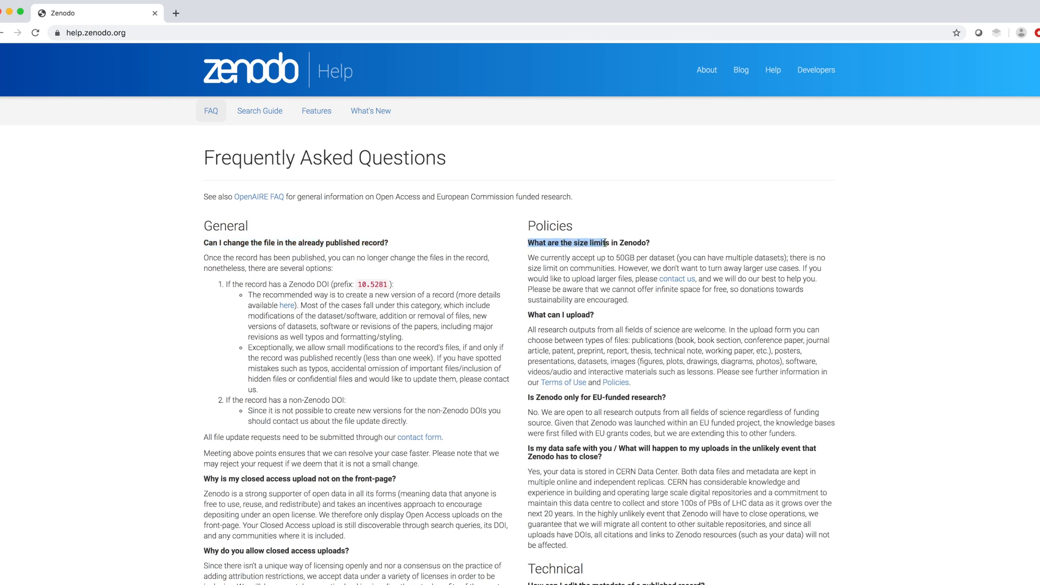
mouse_move(817, 70)
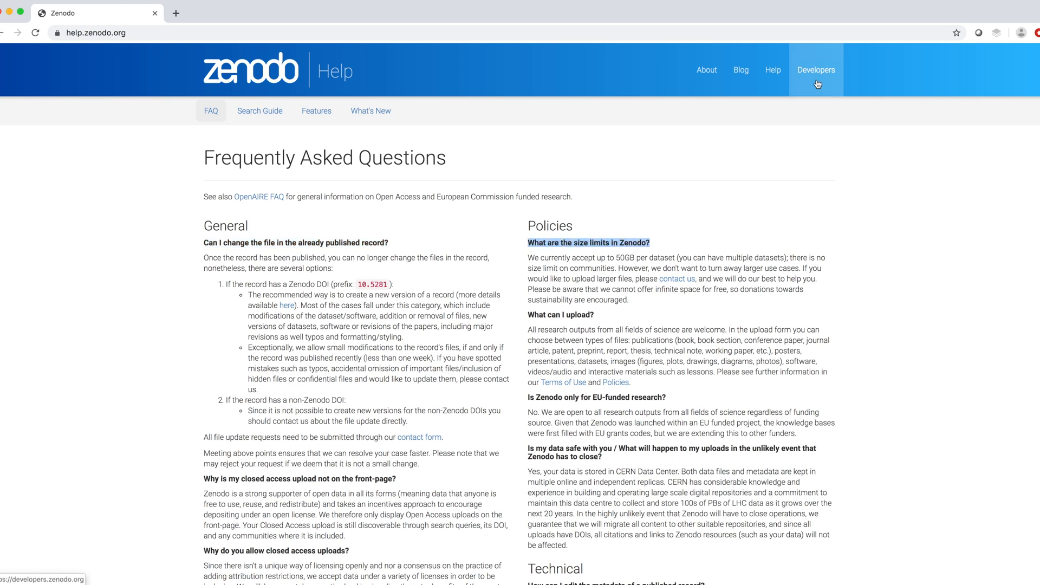
left_click(816, 70)
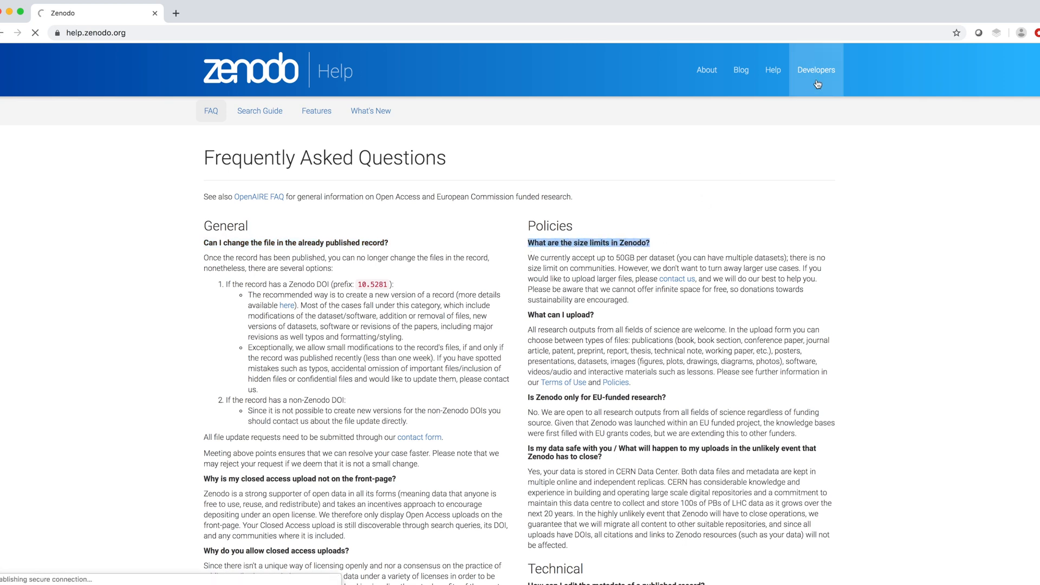
left_click(816, 70)
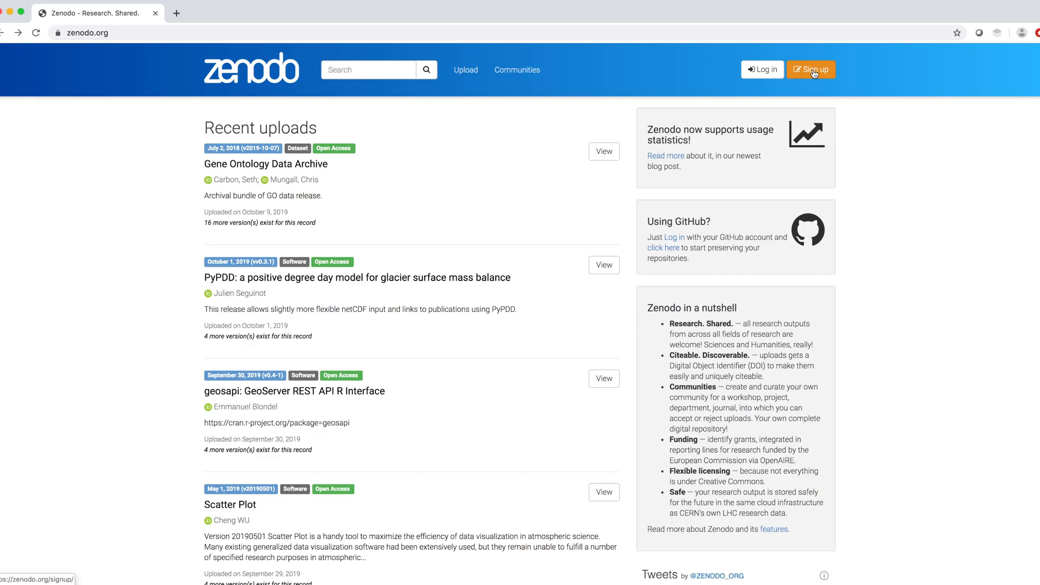
Step: Open the Sign up page offering GitHub, ORCID or email registration
left_click(810, 69)
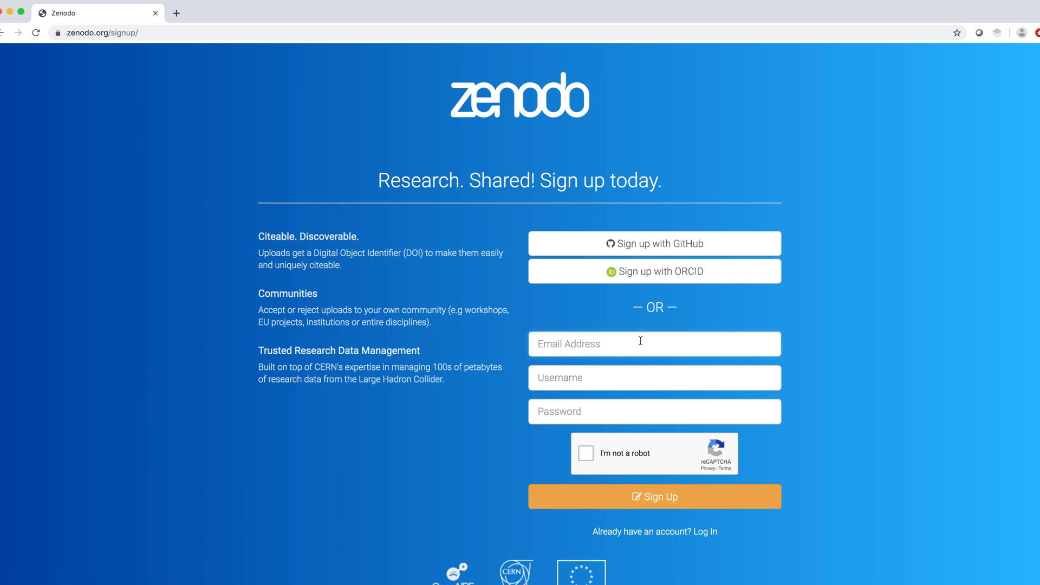
mouse_move(630, 424)
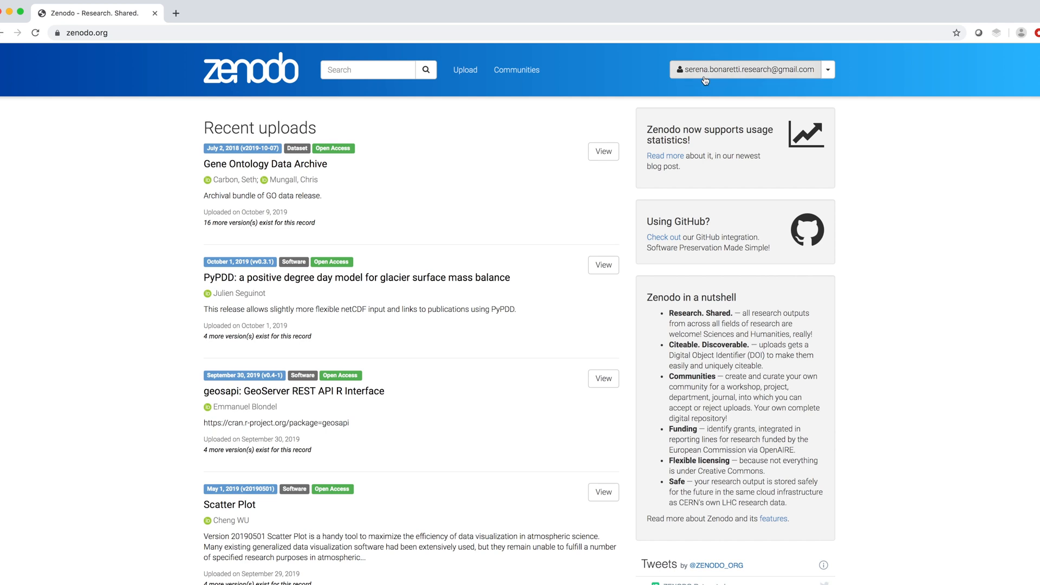
Step: Complete signing in so the account menu appears in the header
left_click(827, 70)
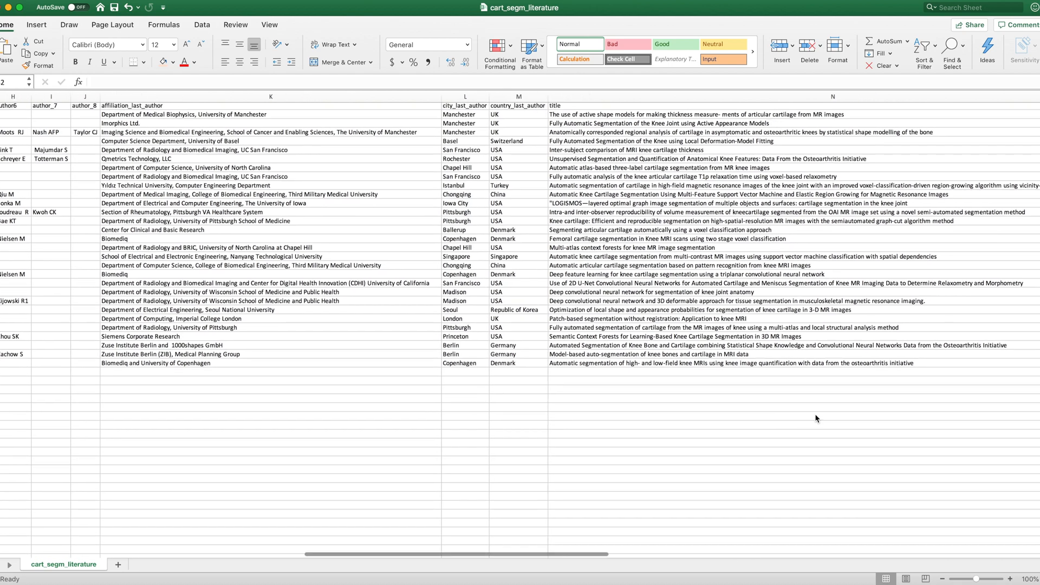
scroll("right", 3)
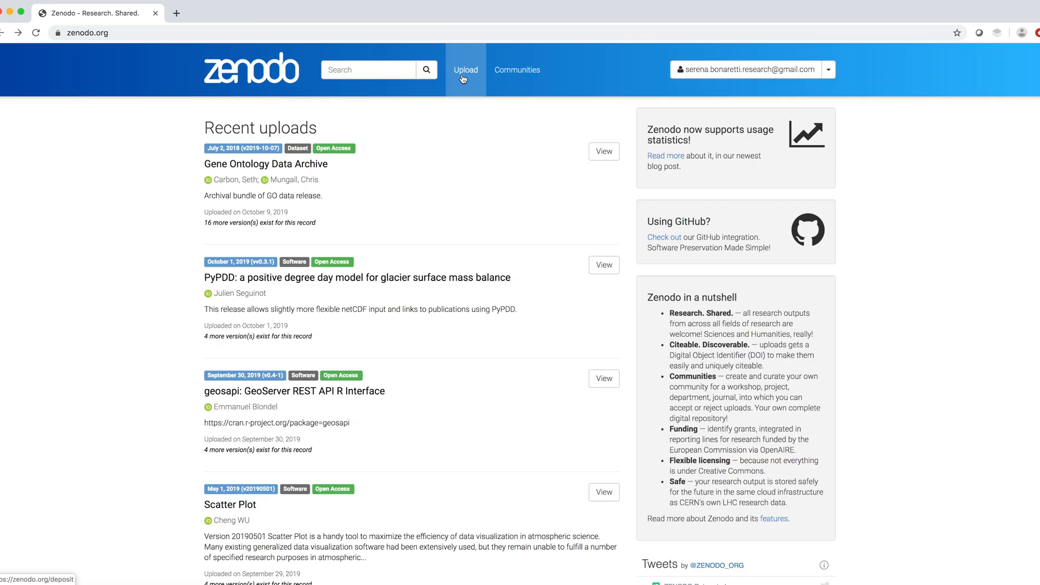
Step: Start a new upload and upload the file cart_segm_literature.csv
left_click(465, 70)
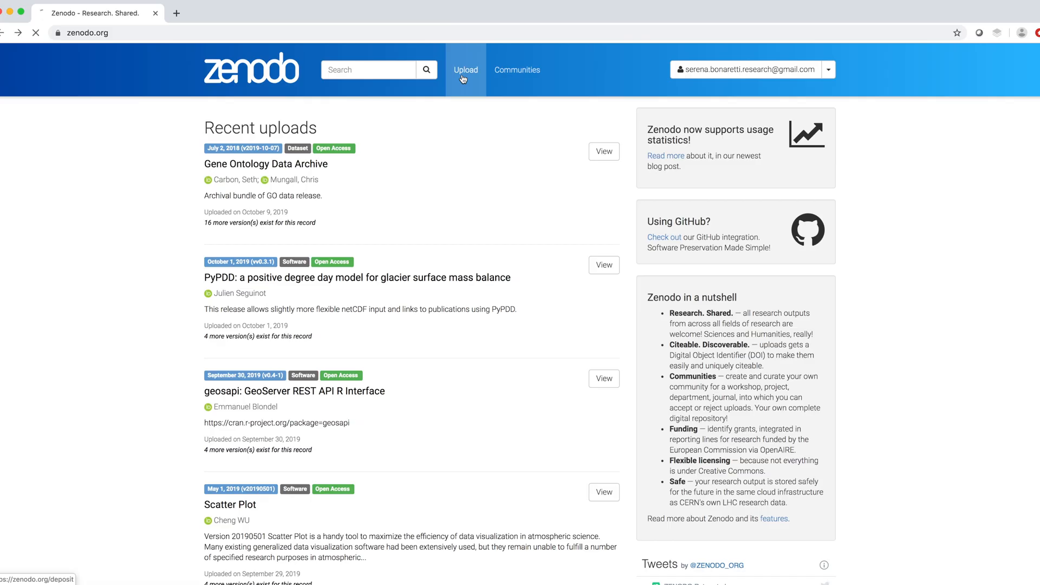
left_click(466, 70)
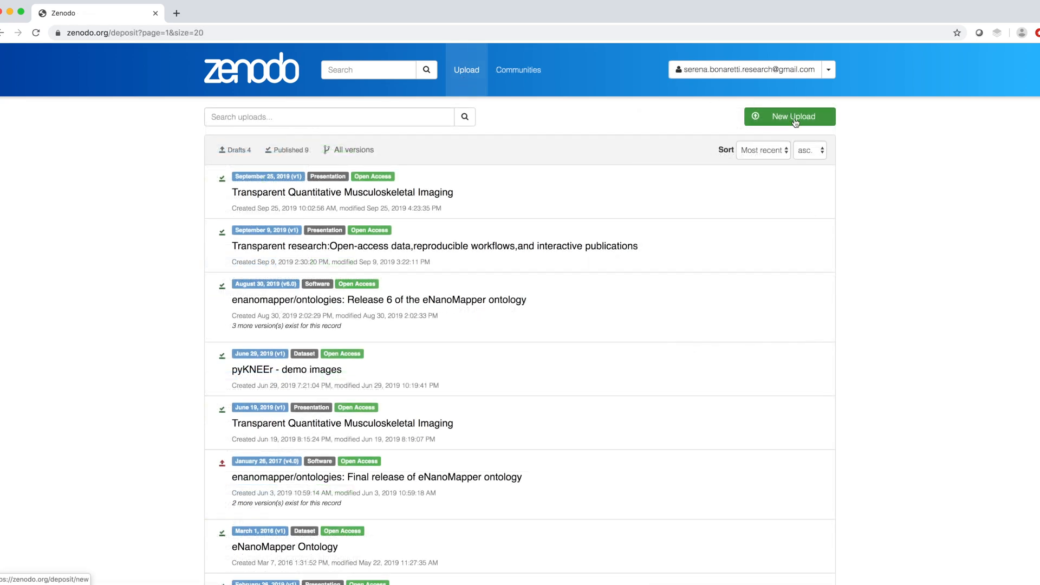
left_click(790, 116)
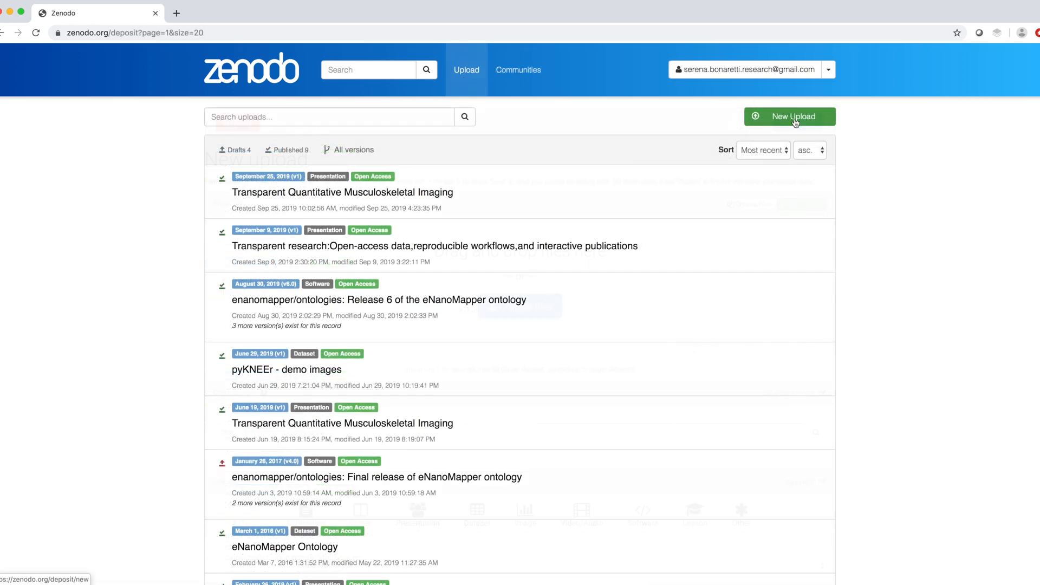
left_click(790, 117)
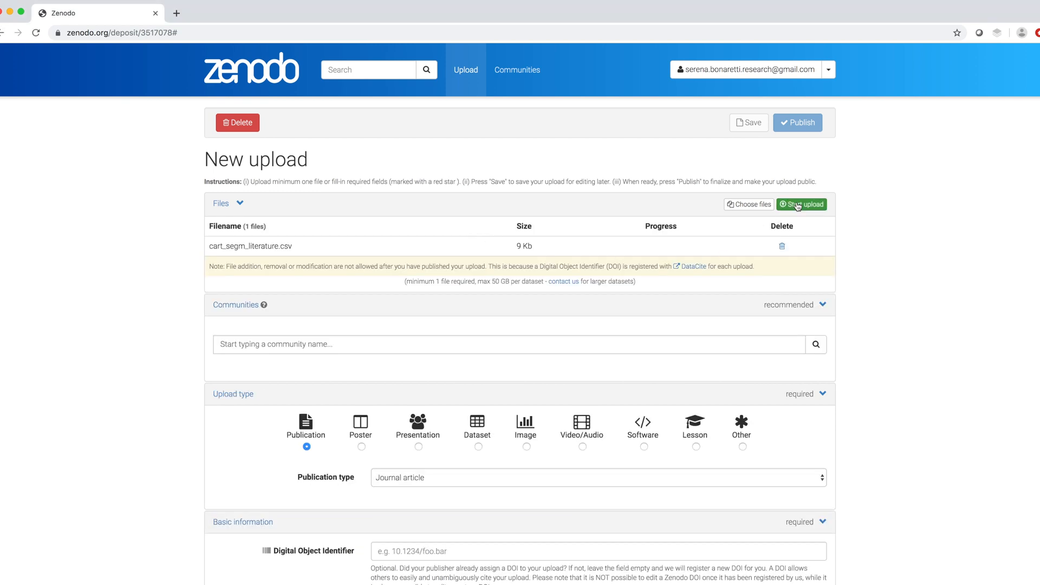
left_click(802, 204)
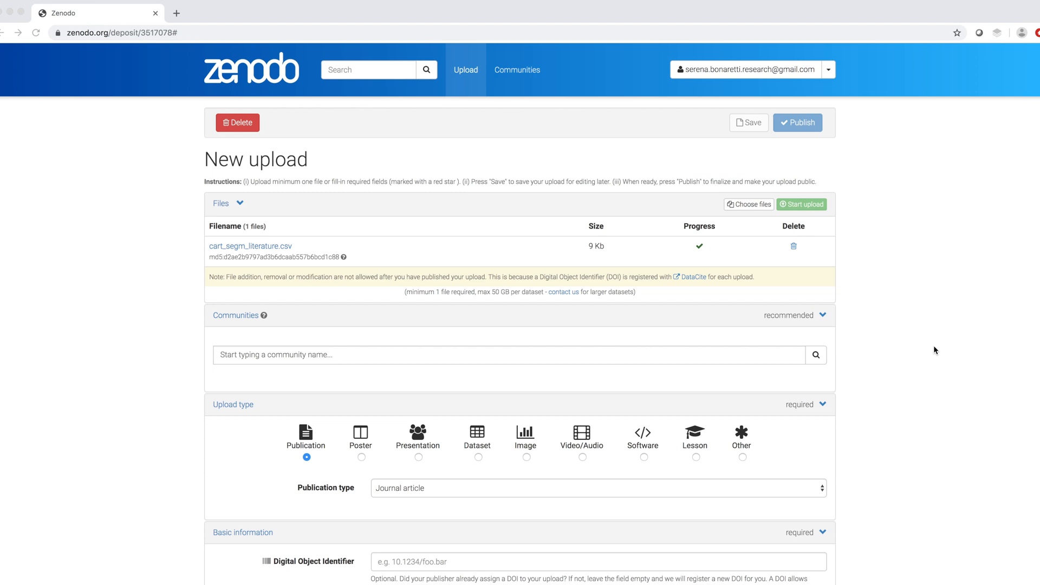
mouse_move(842, 337)
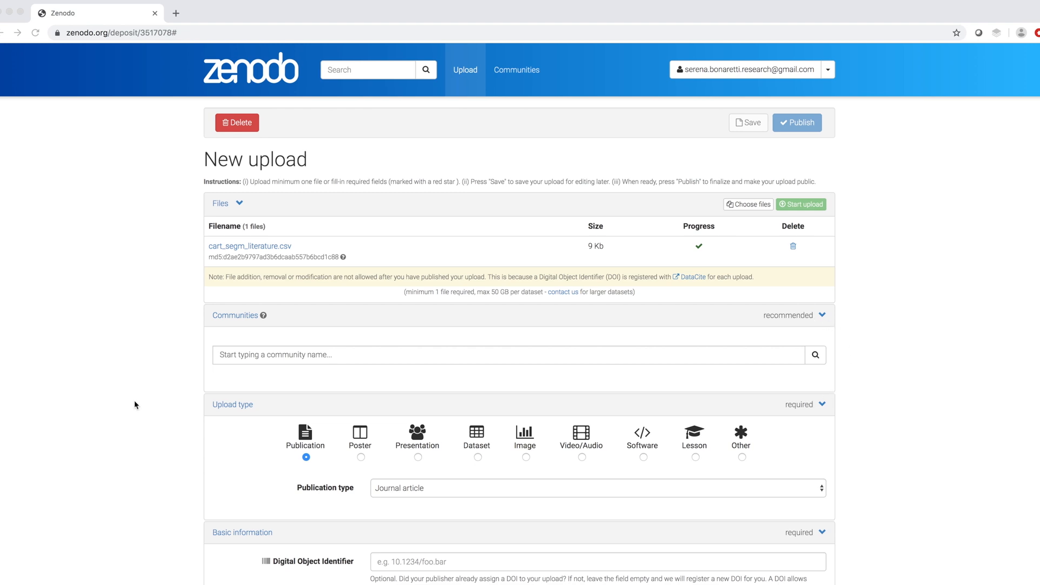
Step: Search communities for 'qmski' to find Quantitative Musculoskeletal Imaging, then scroll to Upload type
left_click(511, 355)
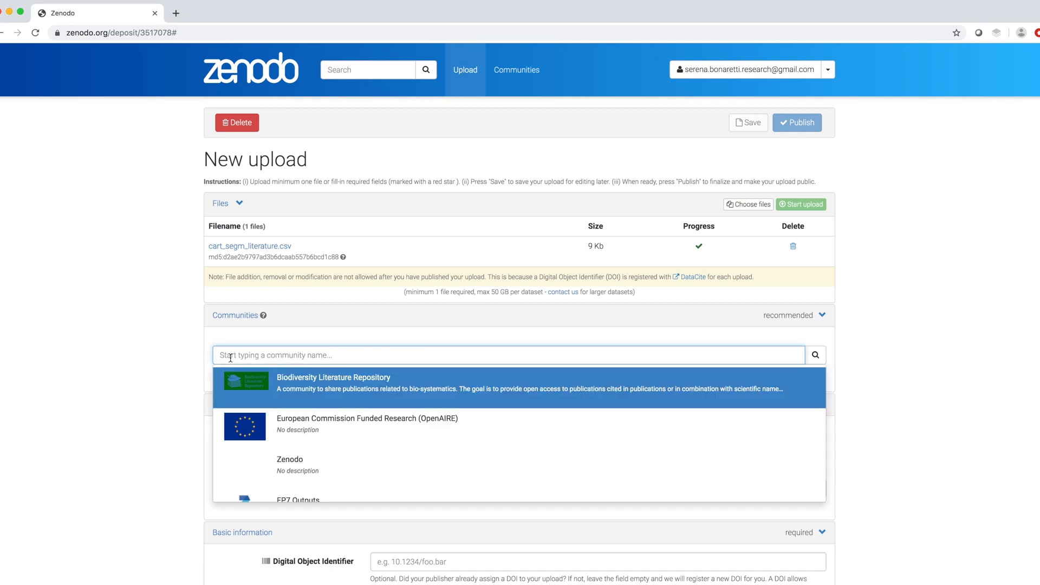
type("qmski")
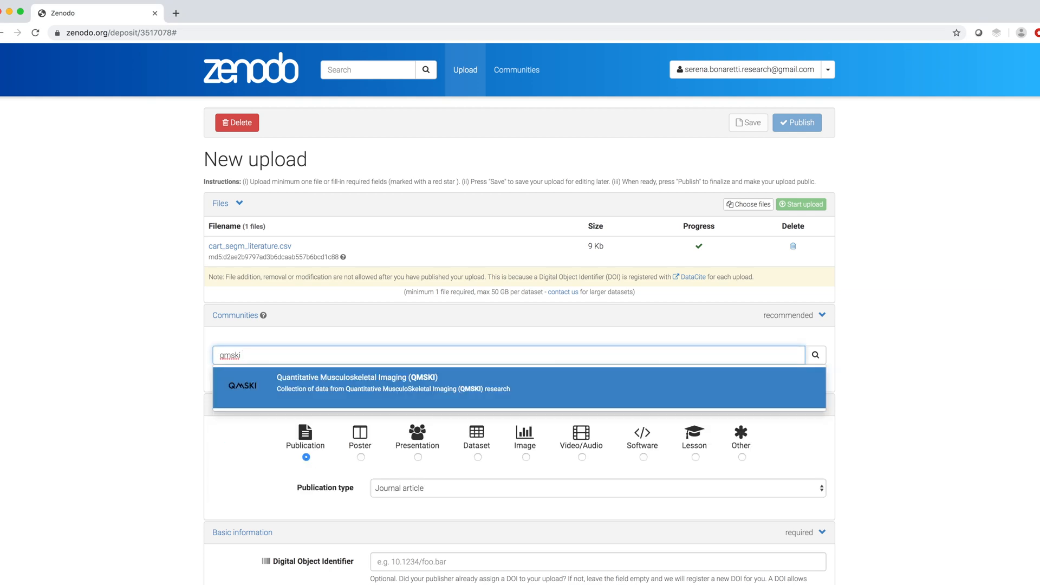
scroll("down", 3)
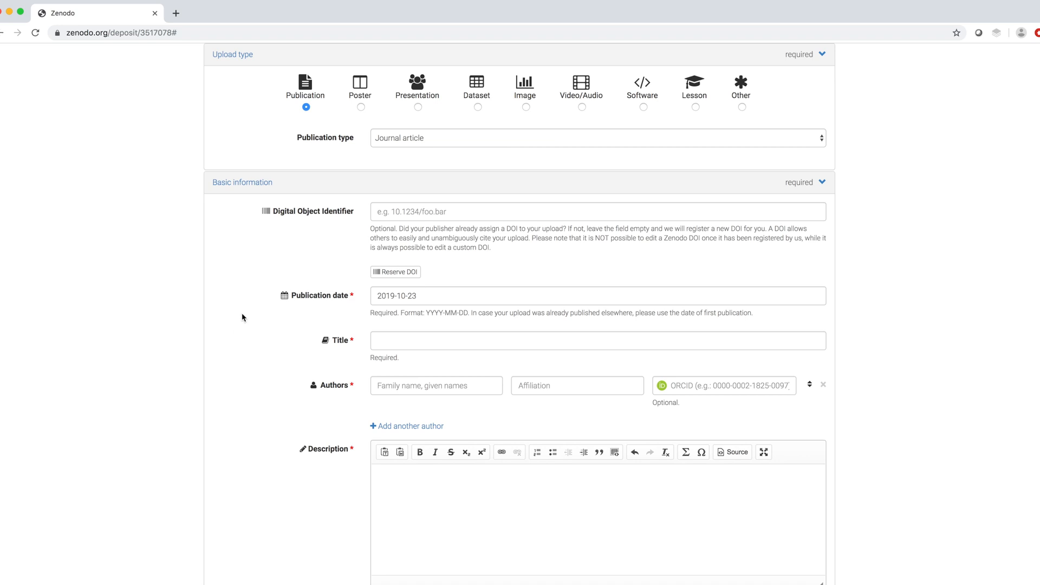
mouse_move(476, 89)
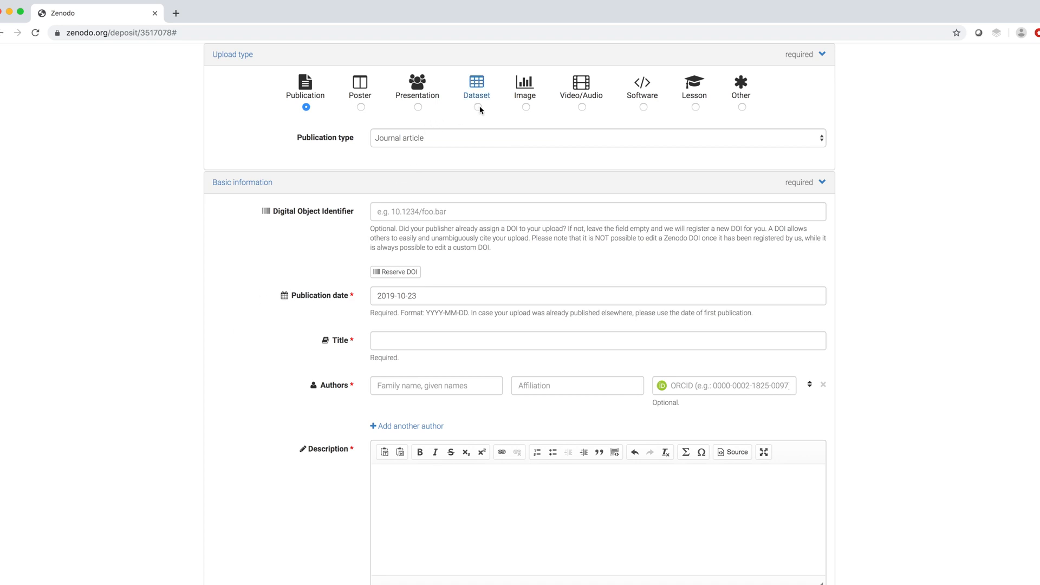
Step: Set the upload type to Dataset and reserve DOI 10.5281/zenodo.3517078
left_click(476, 107)
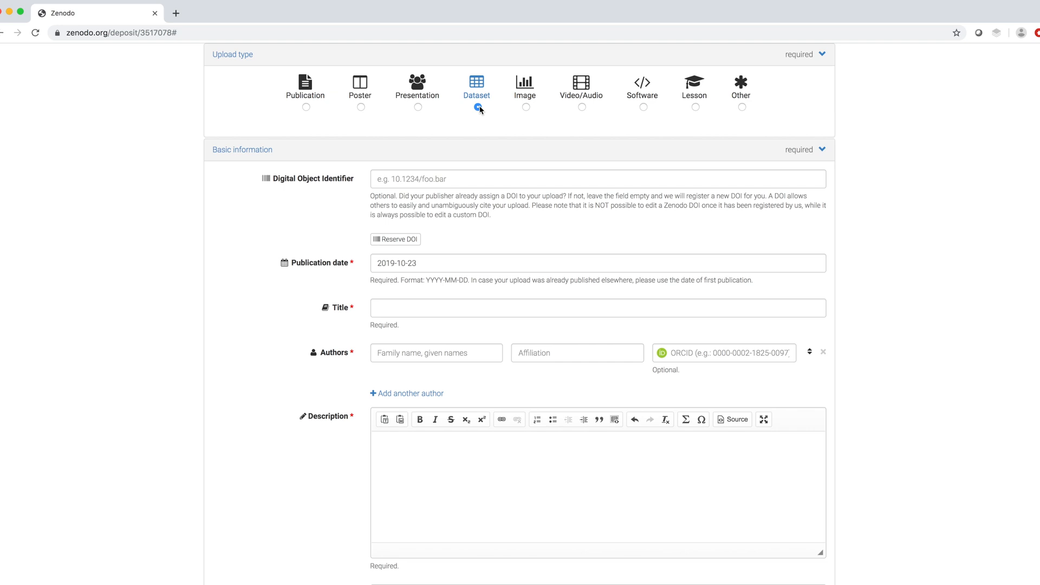
left_click(476, 107)
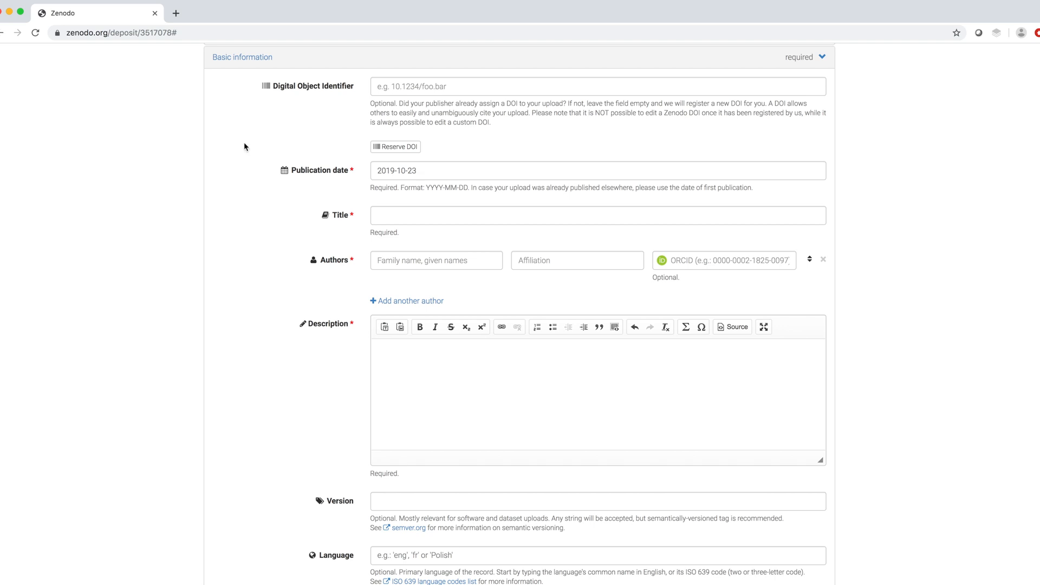
left_click_drag(369, 112, 456, 112)
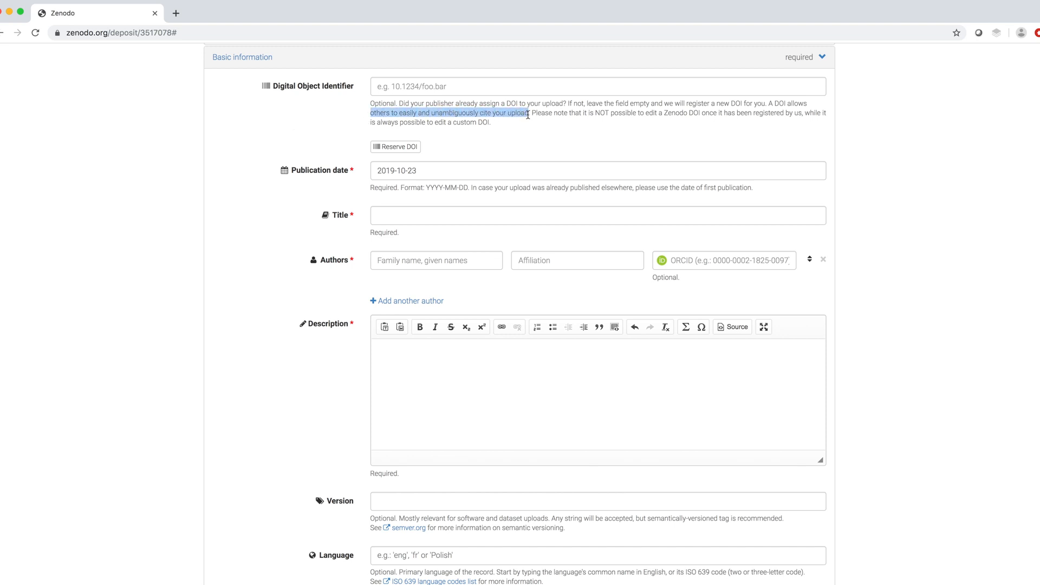
left_click(395, 147)
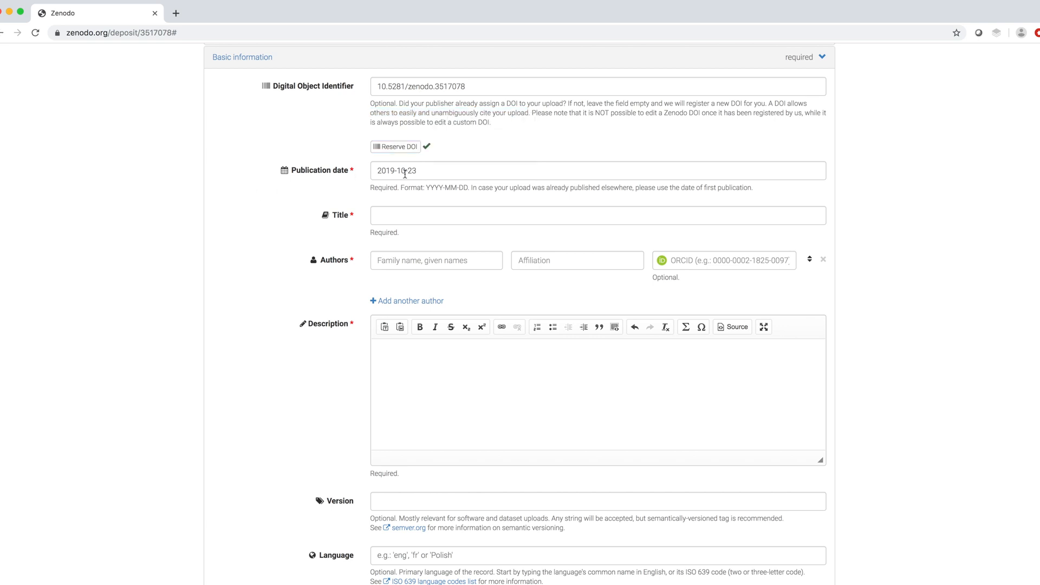
left_click(596, 215)
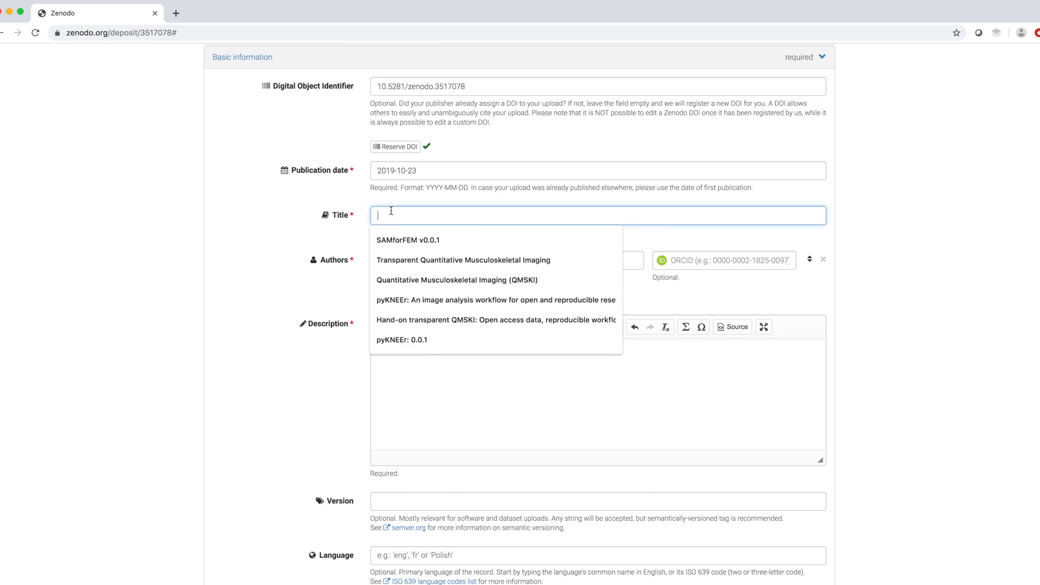
Step: Title the upload 'Tabular summary of knee cartilage segmentation literature' and add author Bonaretti, Serena
type("Tabular summary of knee cartilage segmentation literature")
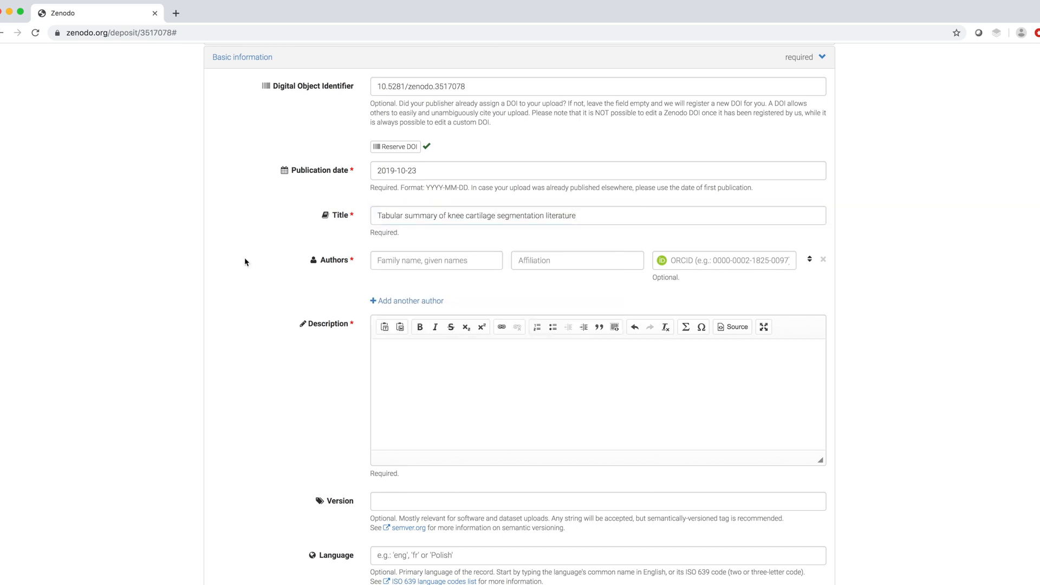
mouse_move(315, 264)
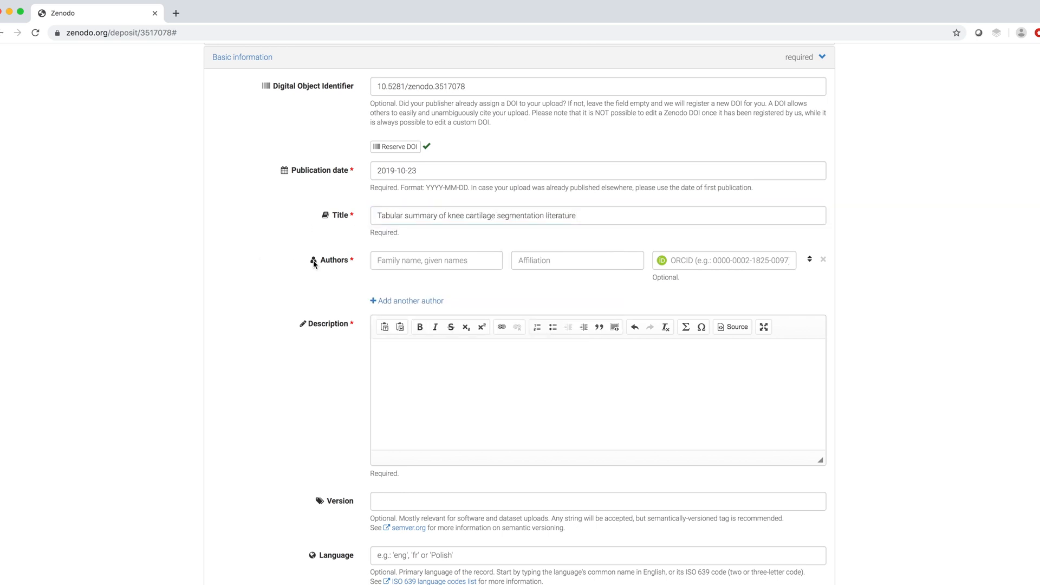
type("Bonaretti,")
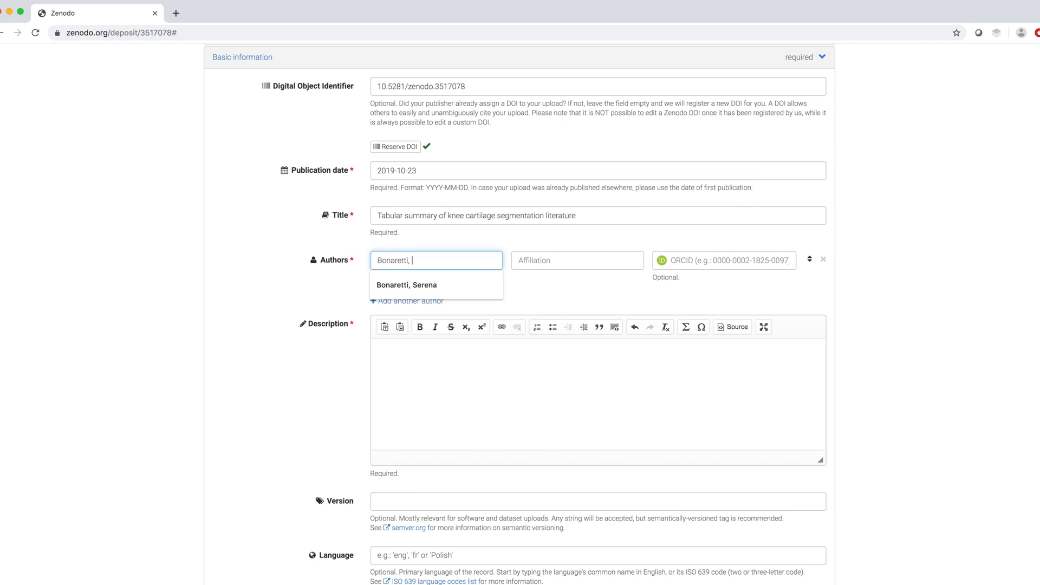
left_click(406, 286)
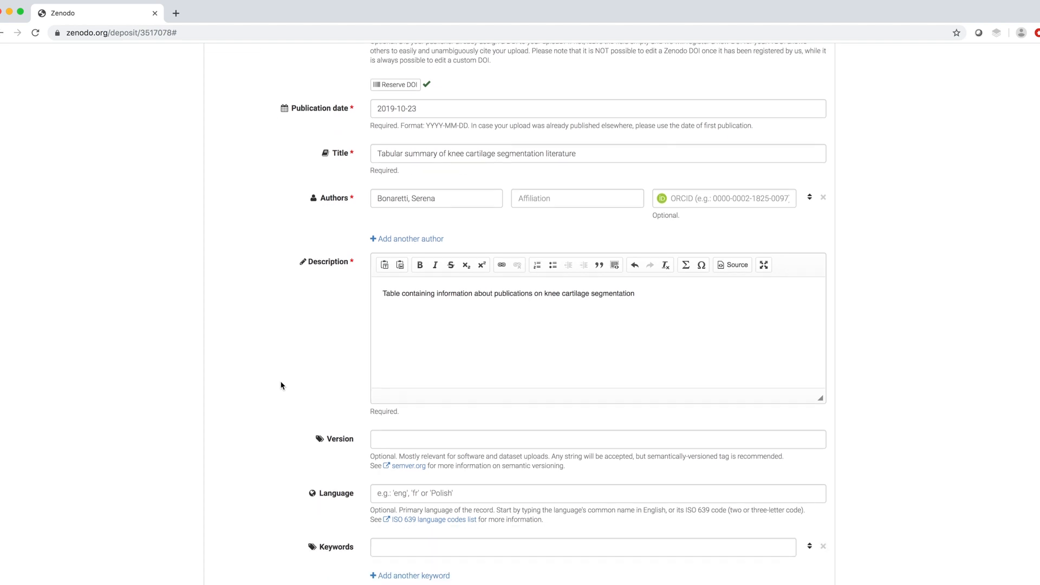
scroll("down", 3)
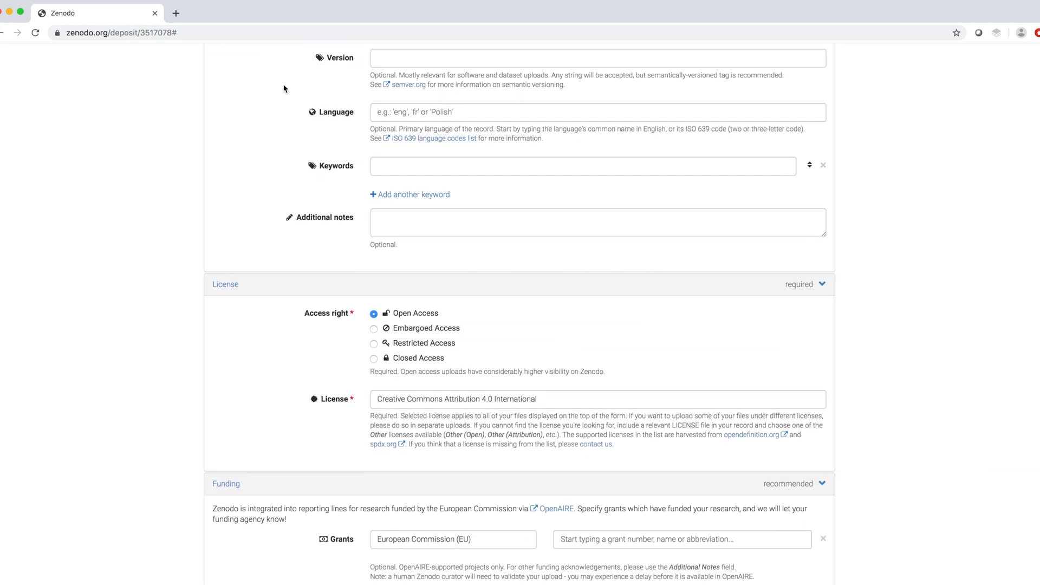
mouse_move(289, 171)
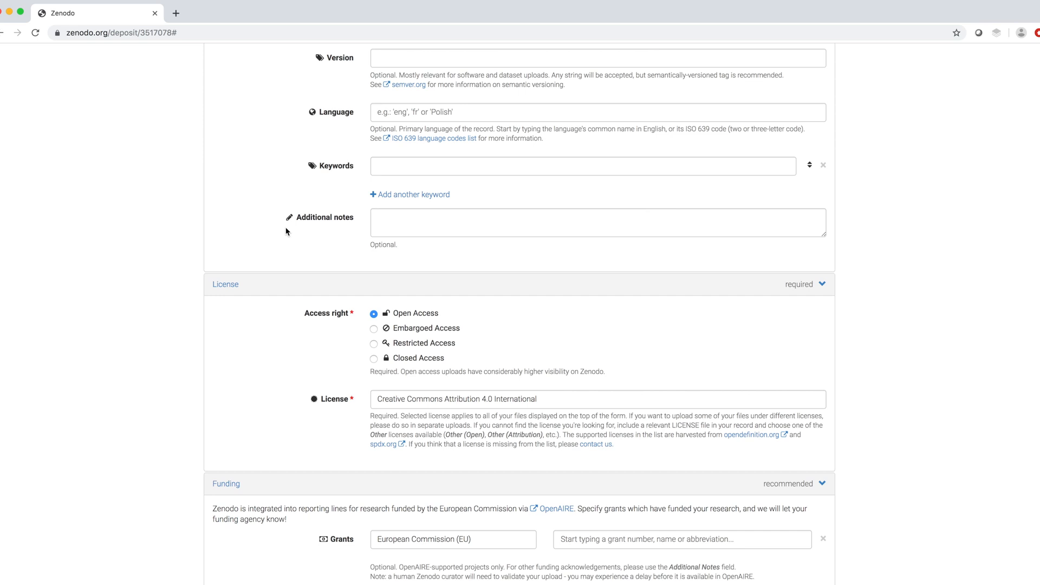
scroll("down", 3)
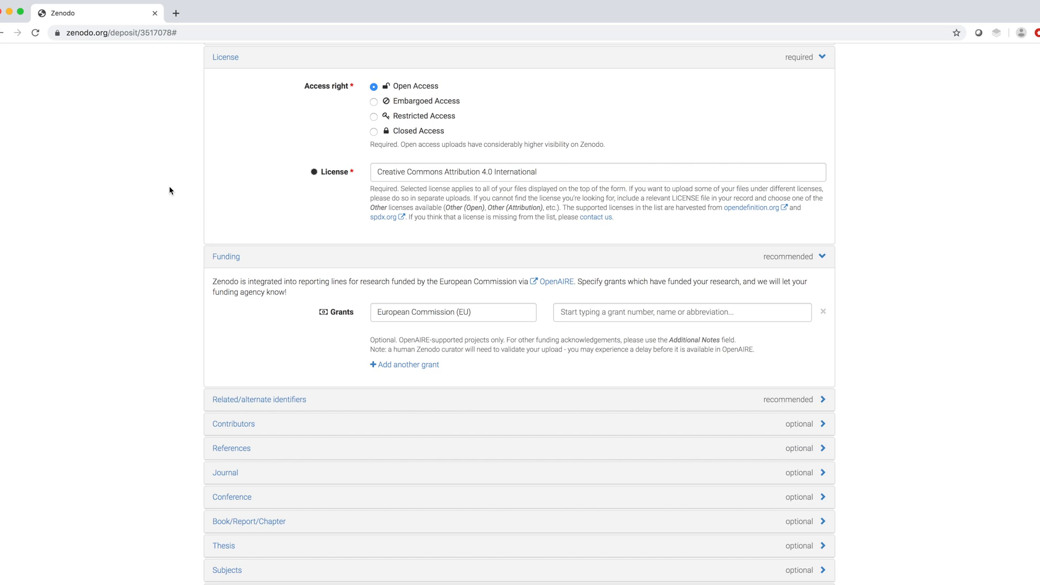
mouse_move(299, 129)
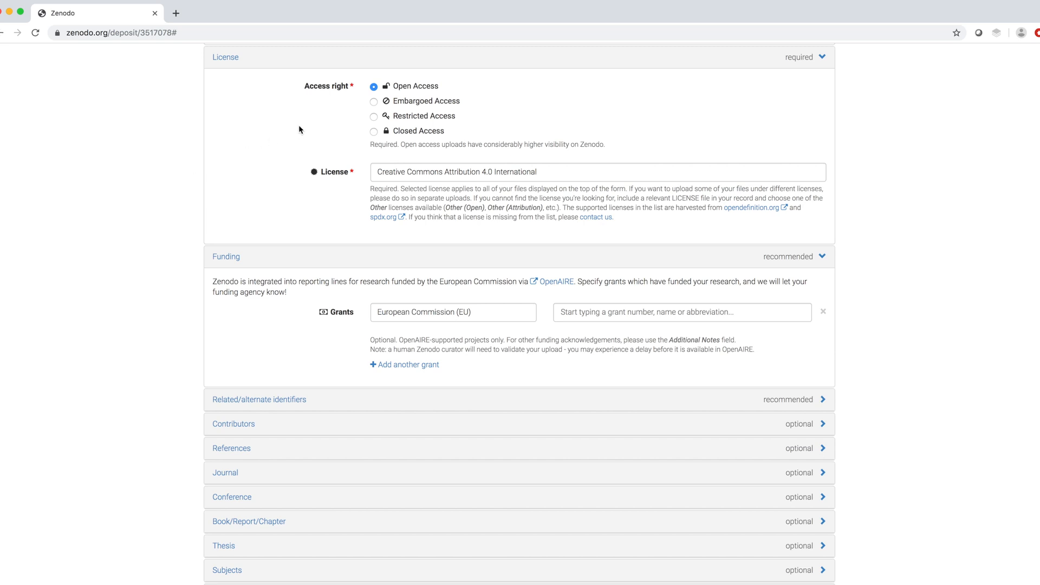
mouse_move(407, 125)
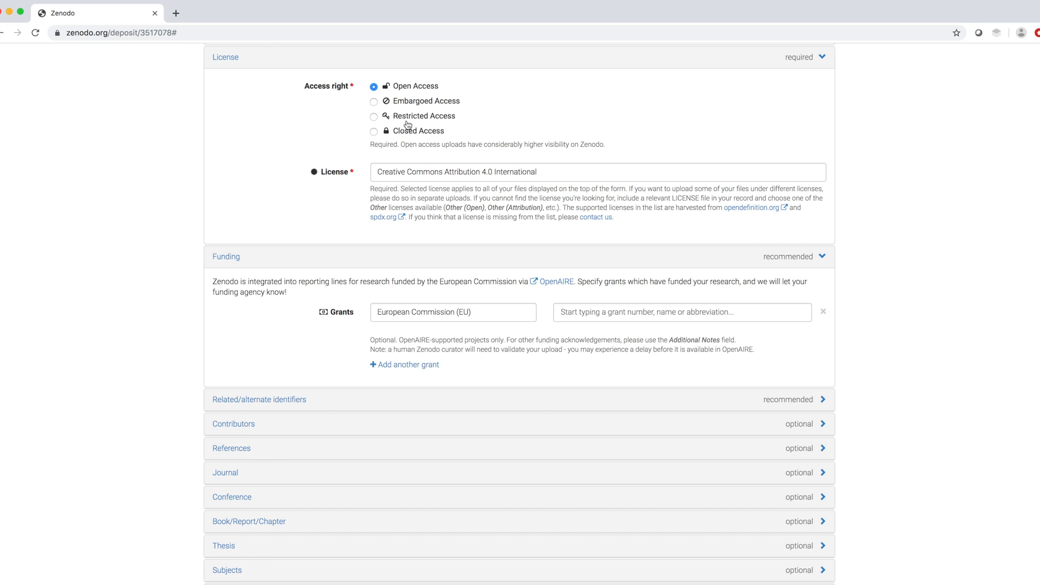
mouse_move(407, 127)
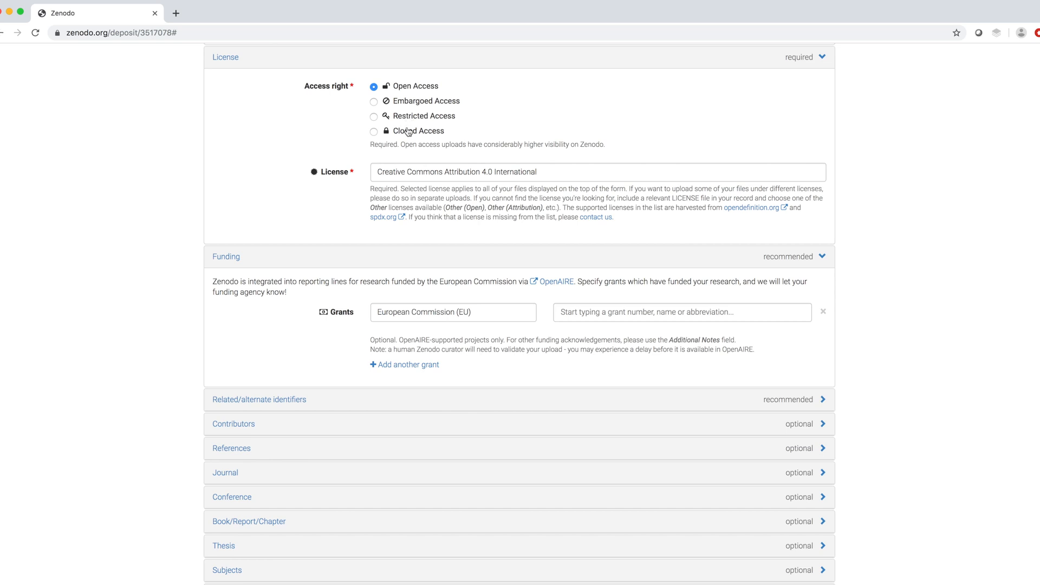
mouse_move(180, 196)
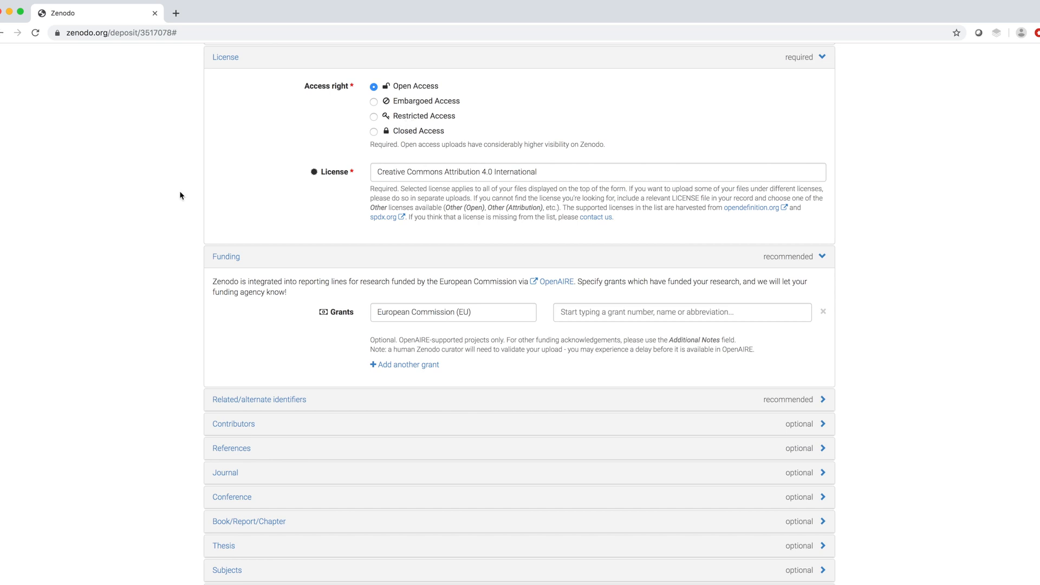
type("creat")
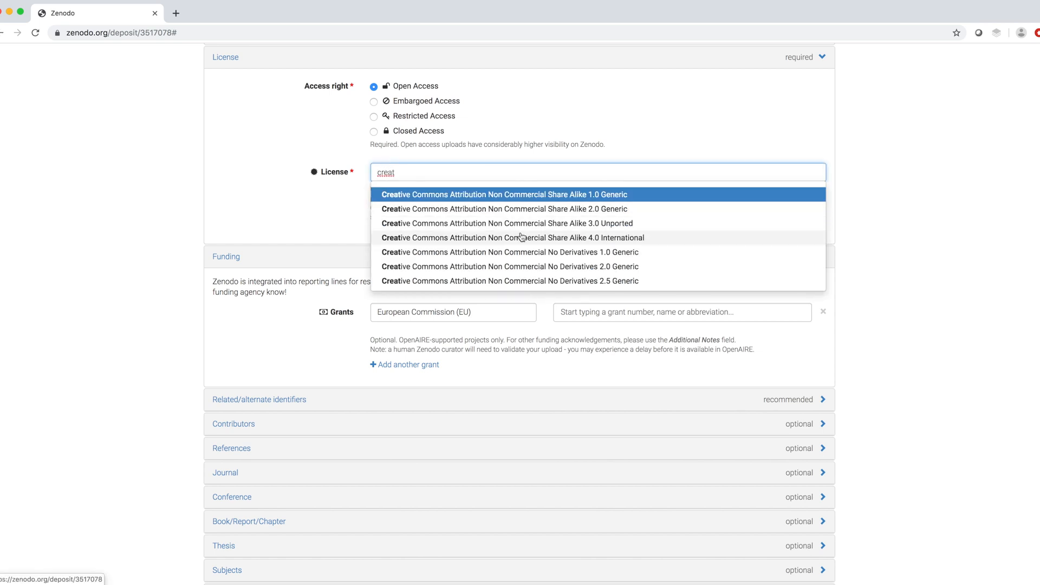
Step: Choose the CC Attribution Non Commercial Share Alike 4.0 International license and save the draft
left_click(511, 237)
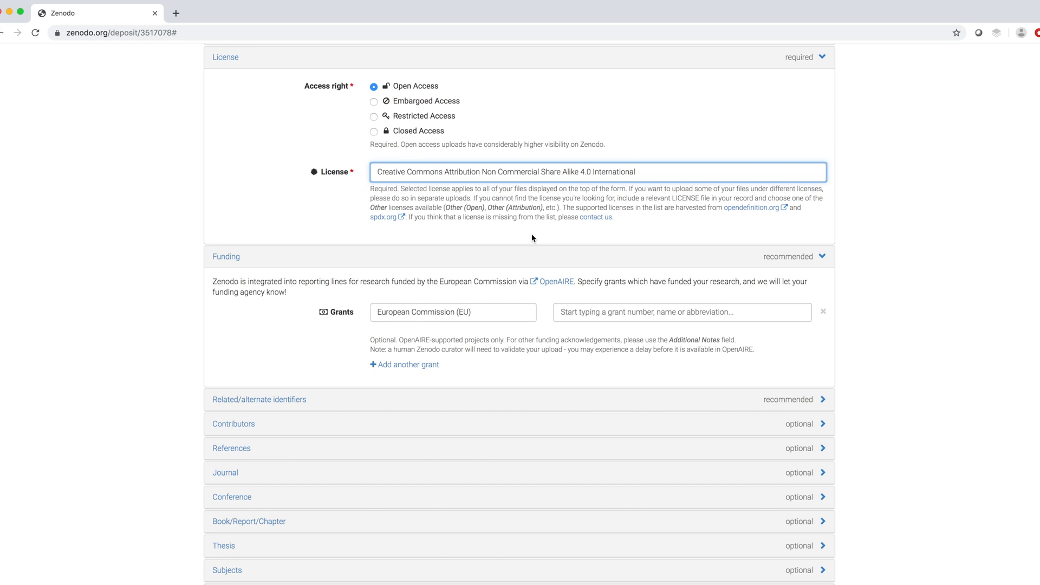
scroll("down", 3)
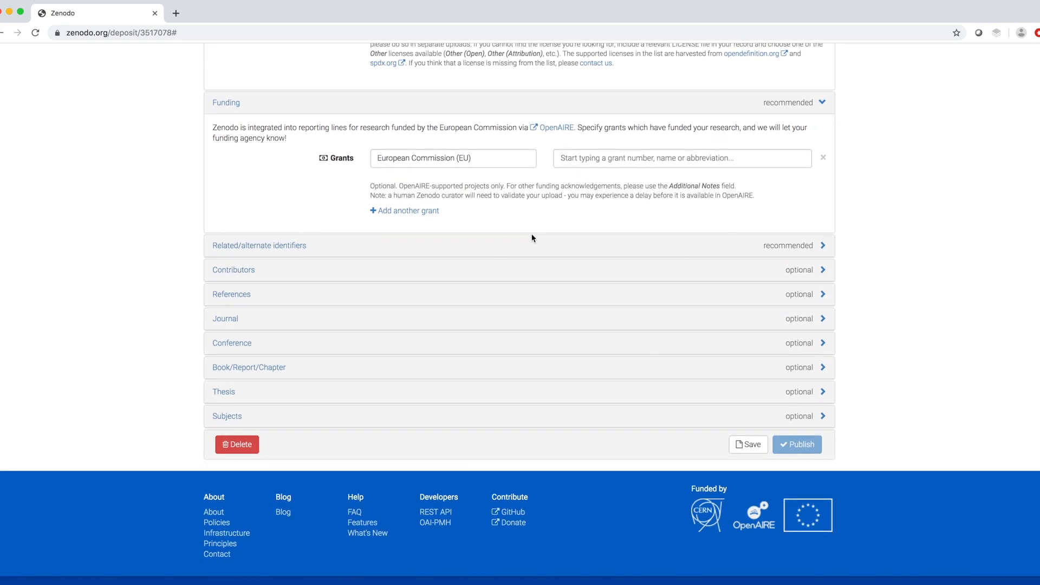
mouse_move(250, 245)
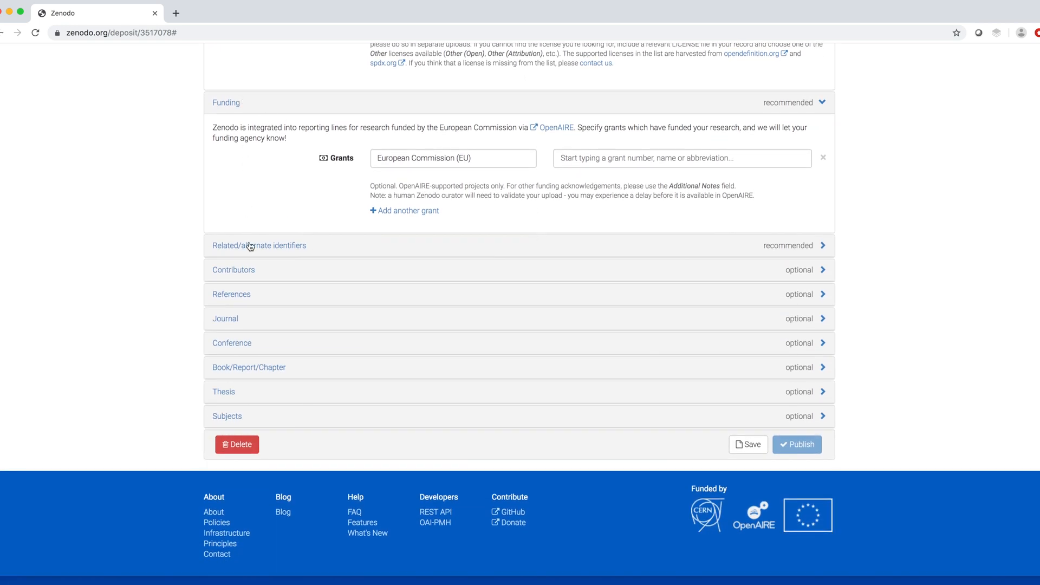
mouse_move(237, 374)
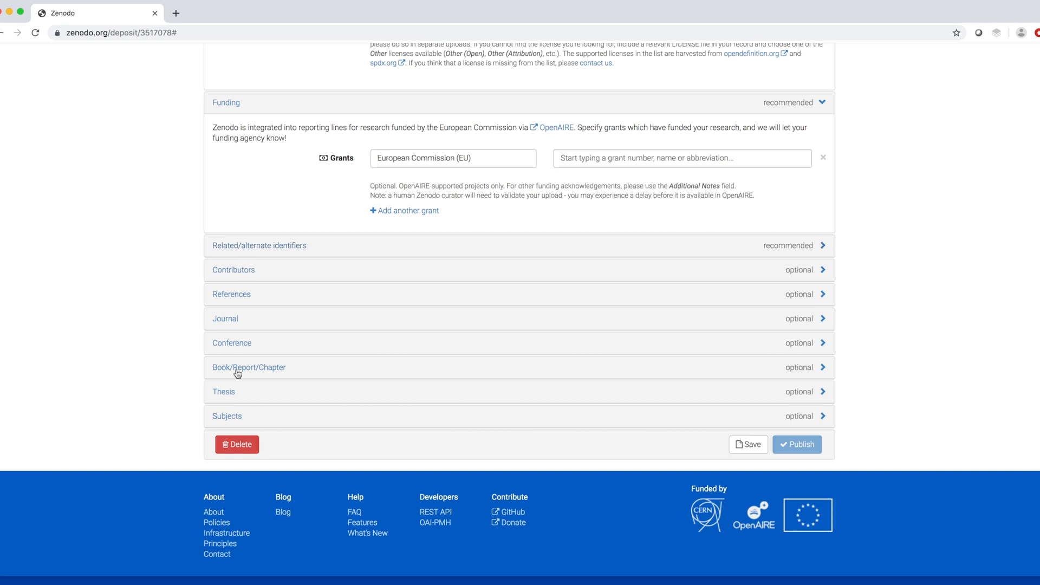
left_click(748, 444)
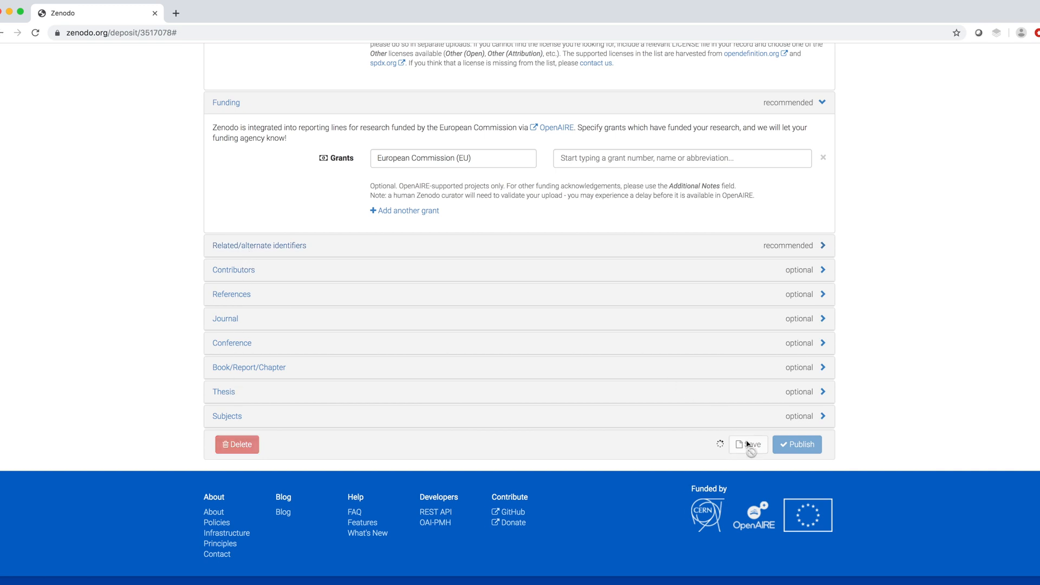
left_click(748, 444)
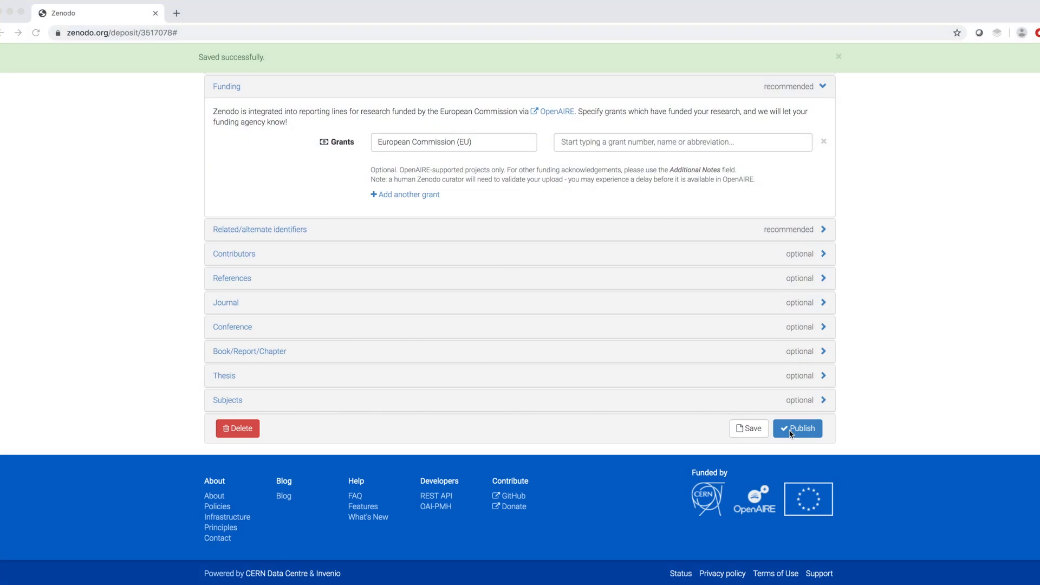
Step: Publish the record and confirm the 'I understand' files warning
left_click(798, 428)
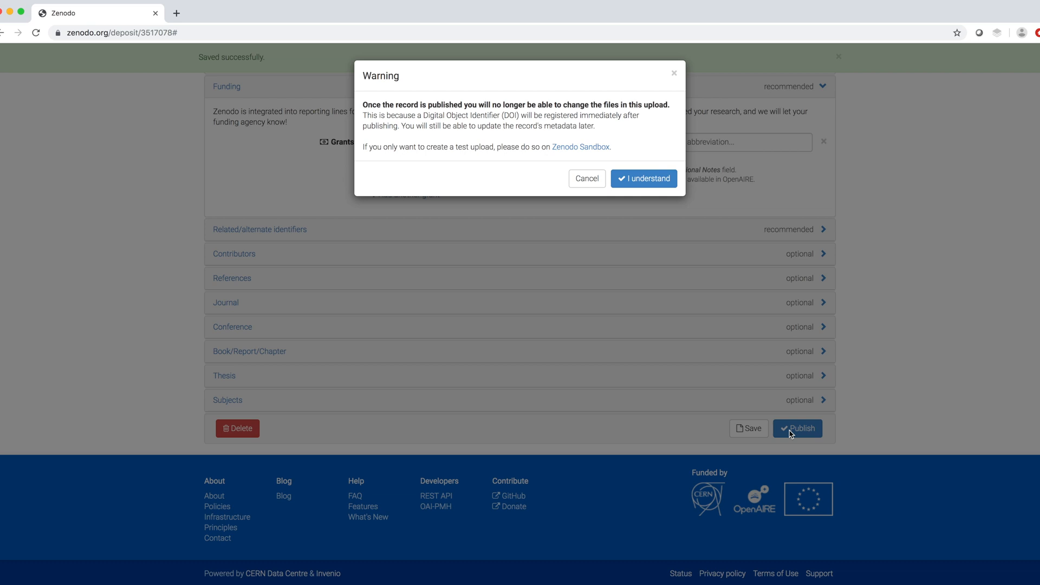
mouse_move(701, 286)
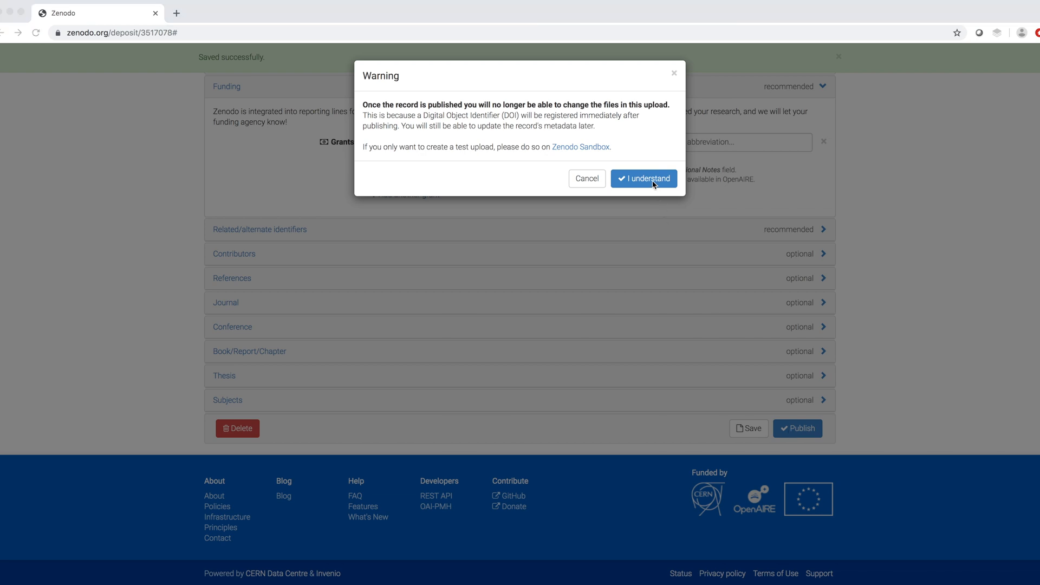
left_click(643, 178)
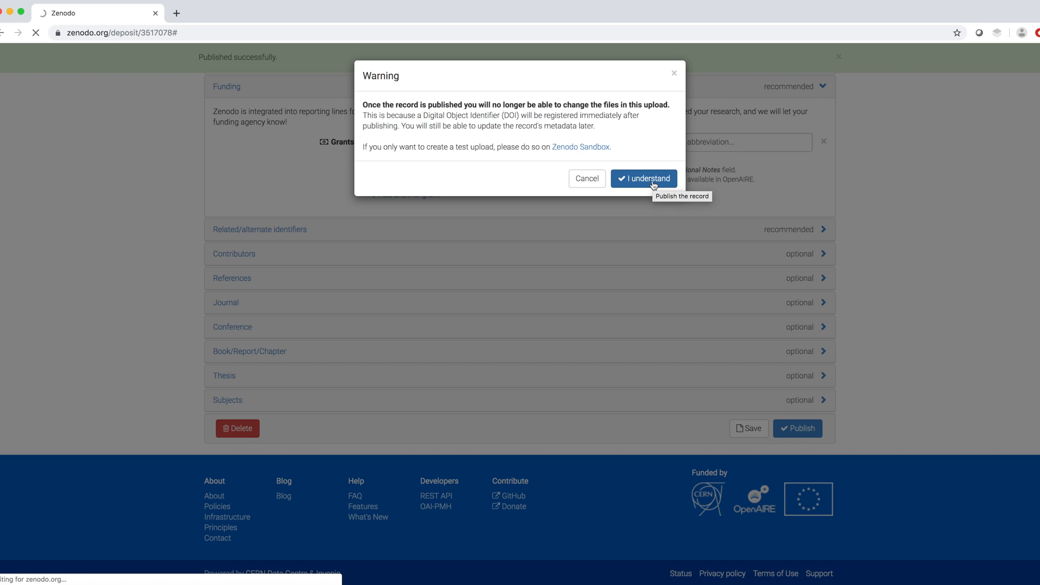
Step: View the published knee cartilage record with its table preview, CSV file, DOI and license
left_click(644, 178)
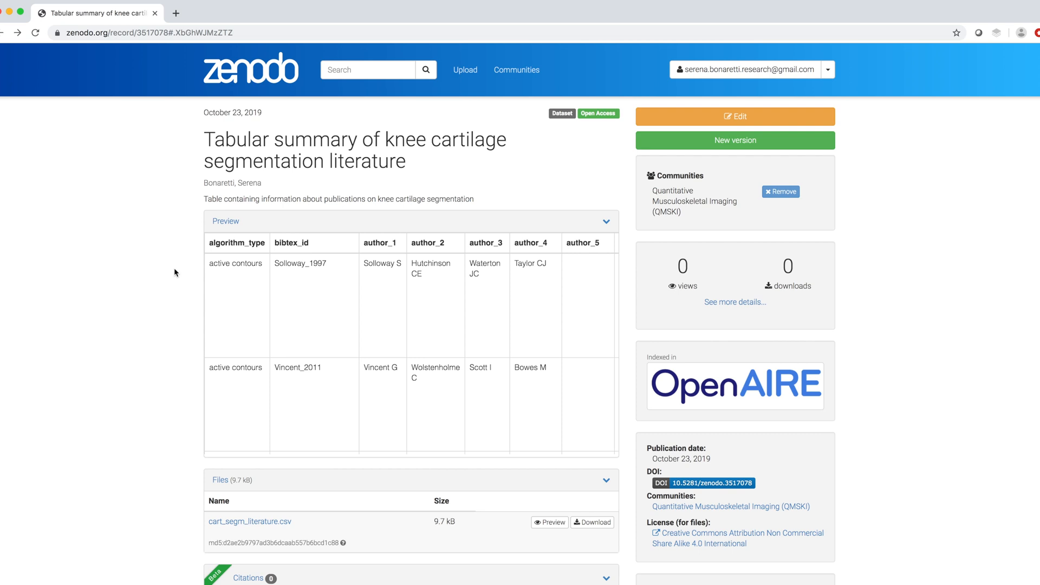
mouse_move(179, 482)
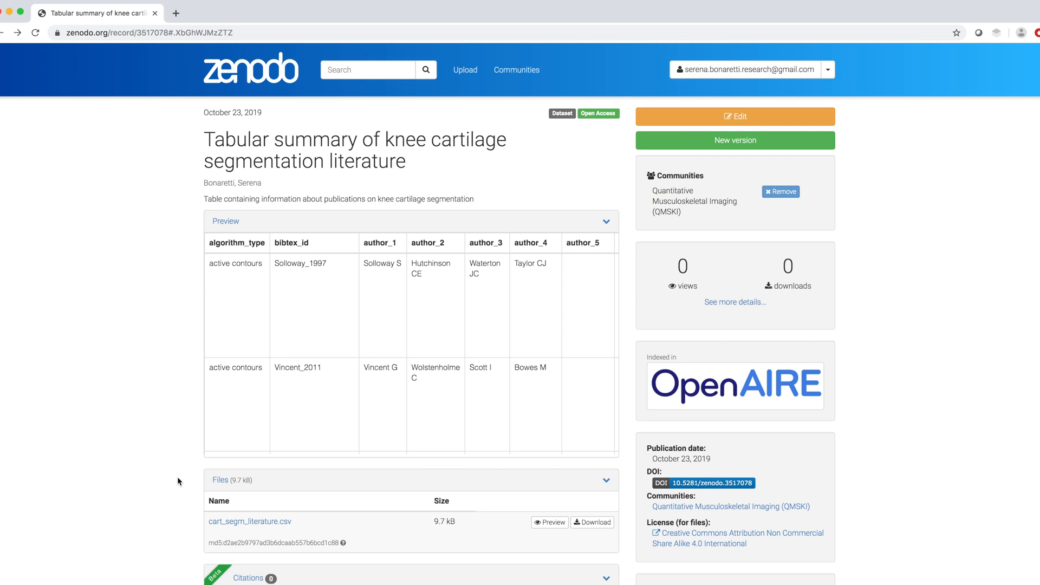
mouse_move(911, 161)
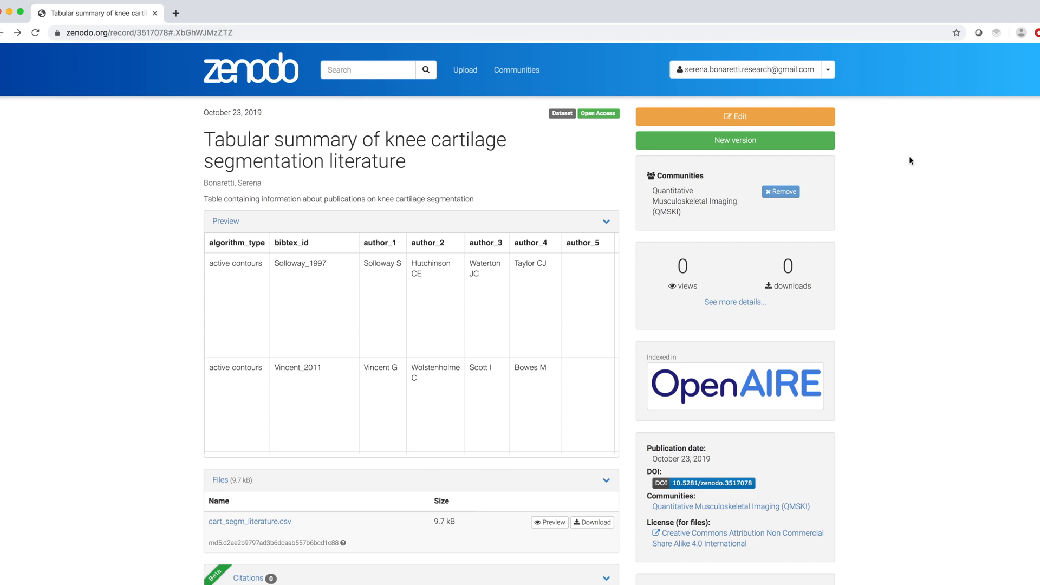
mouse_move(843, 228)
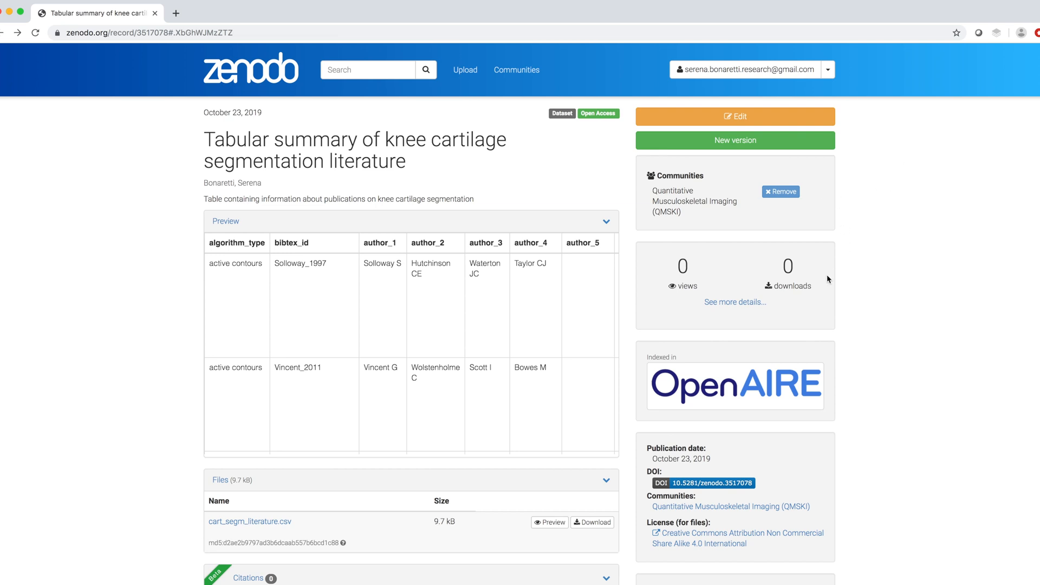
mouse_move(818, 461)
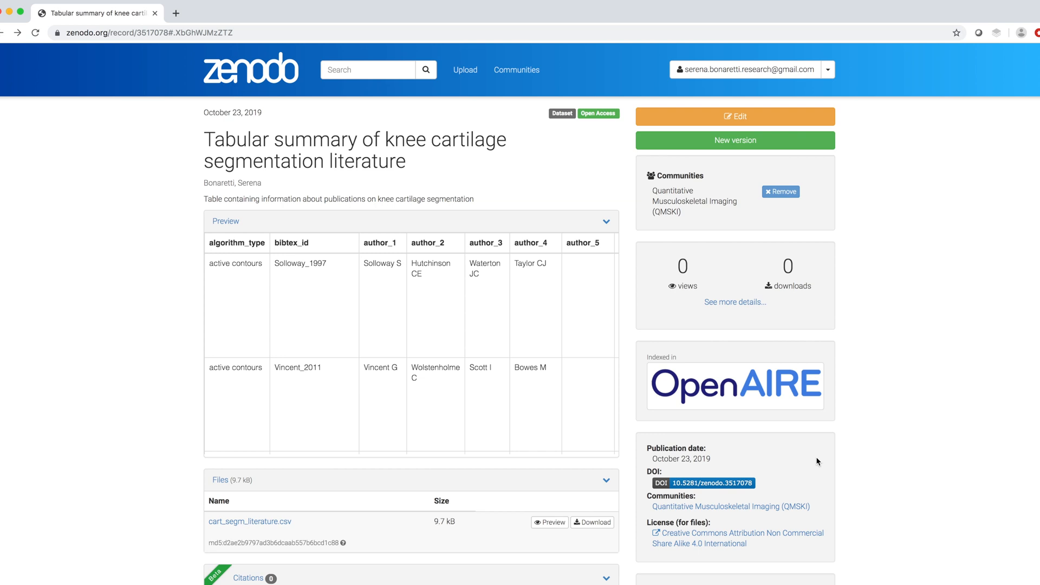
mouse_move(825, 510)
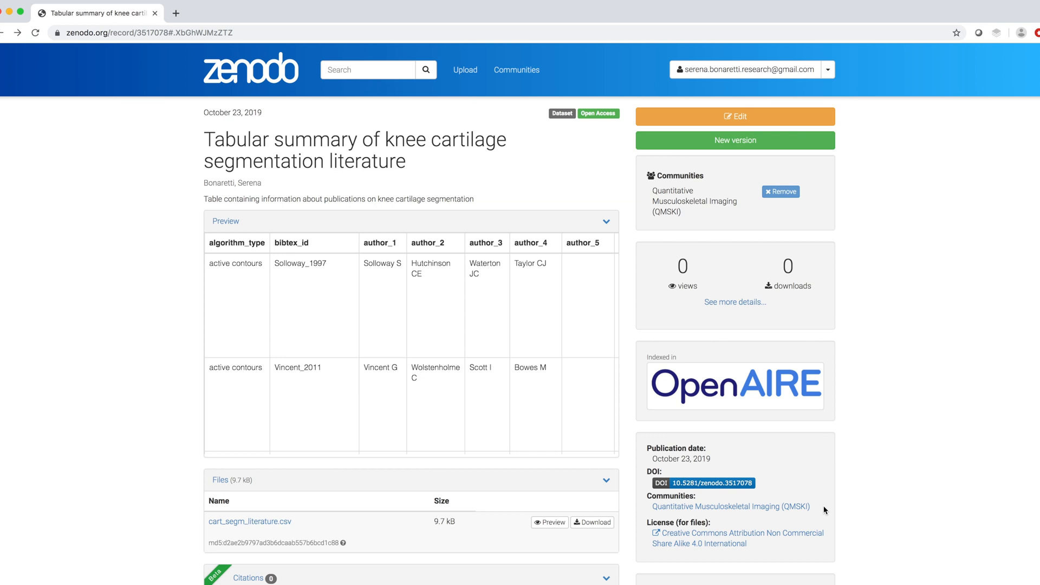
mouse_move(831, 547)
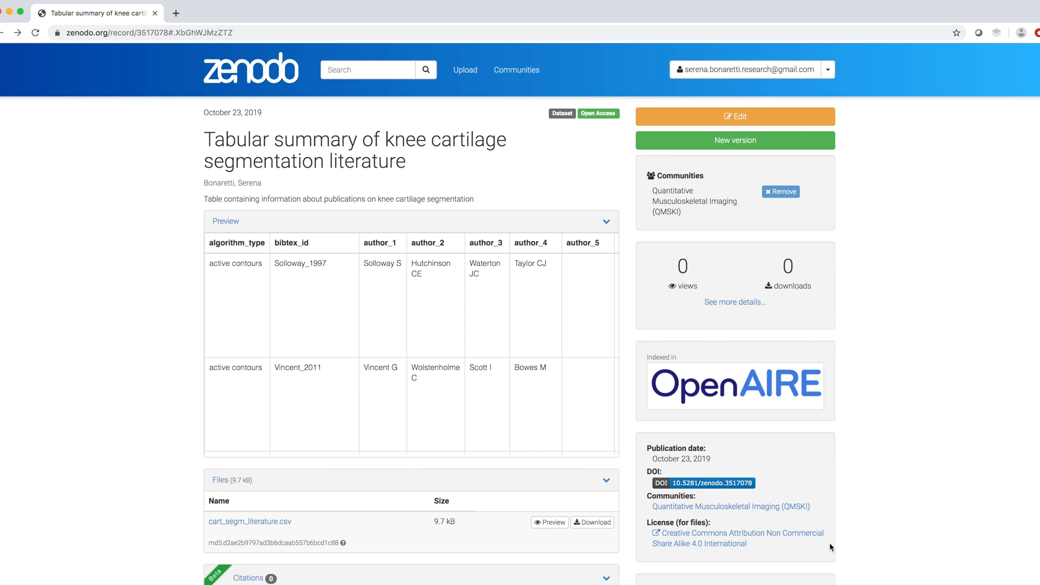
scroll("down", 3)
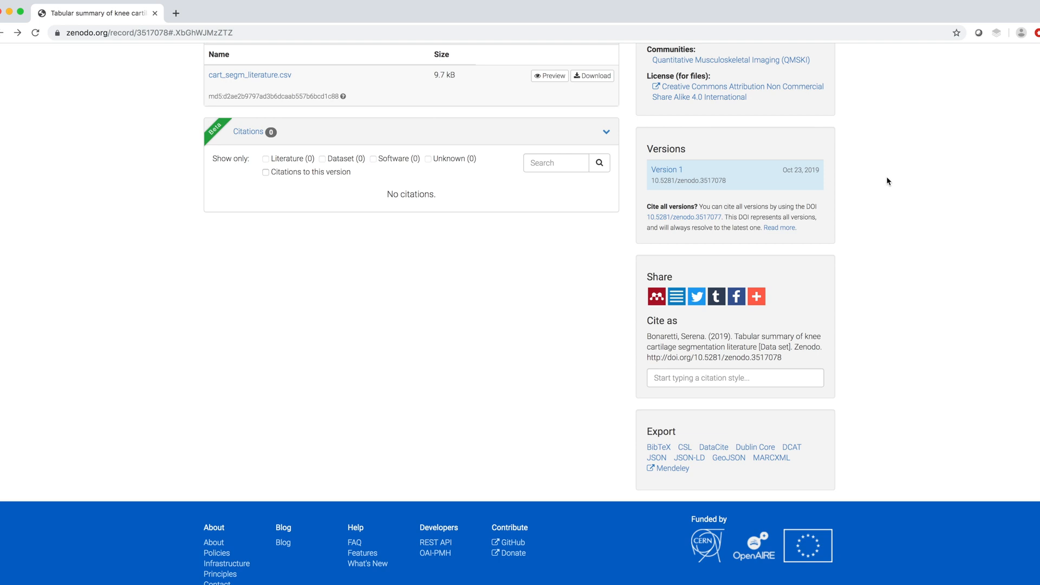
mouse_move(794, 189)
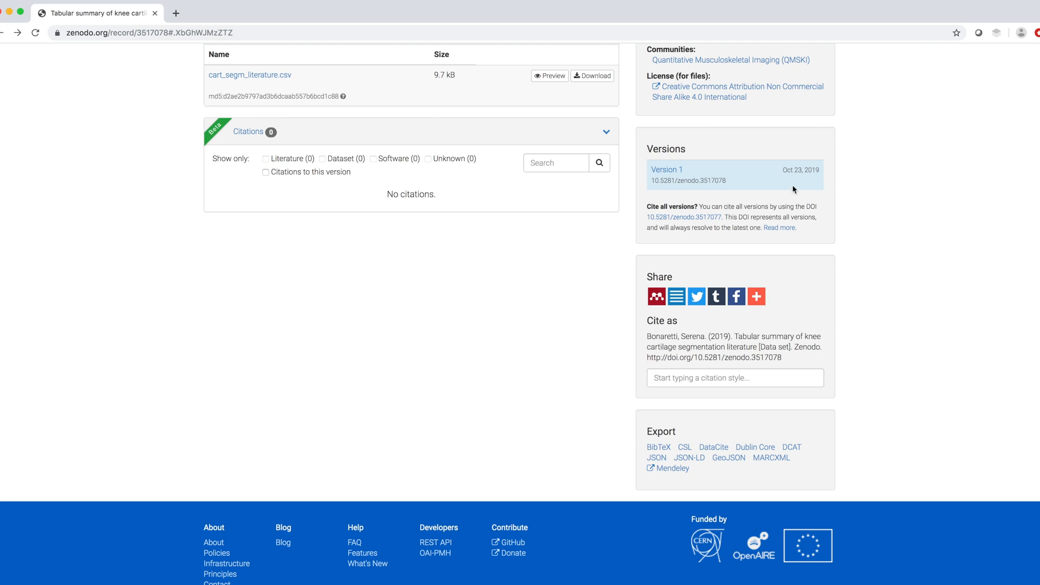
mouse_move(669, 171)
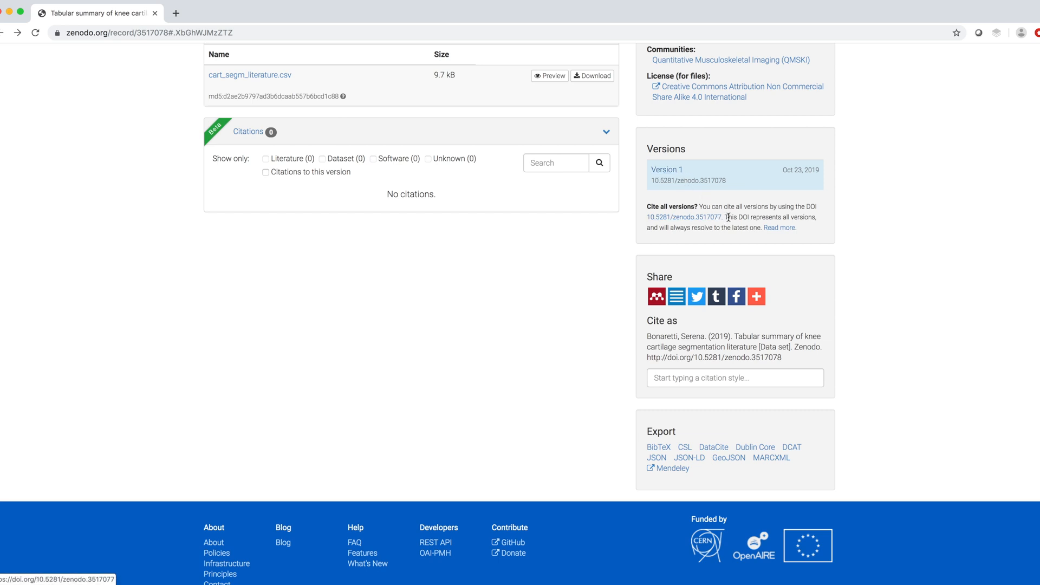
left_click_drag(750, 217, 817, 217)
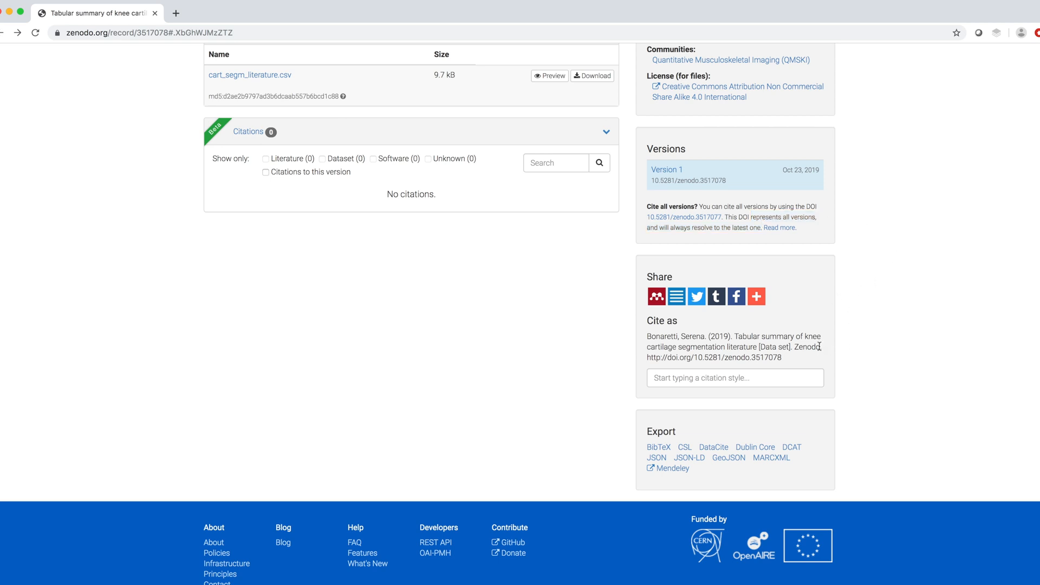
mouse_move(860, 371)
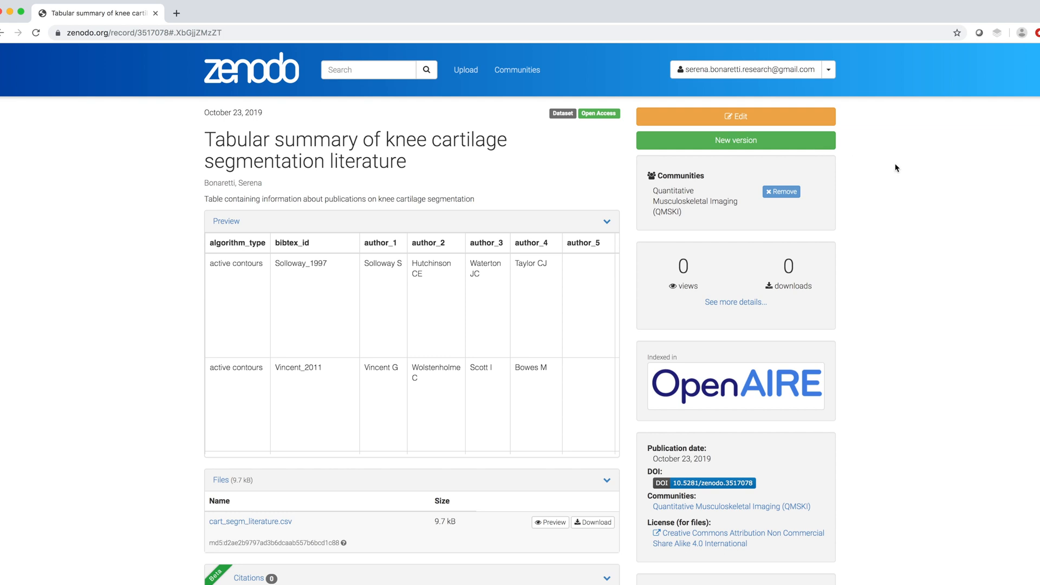
left_click(735, 116)
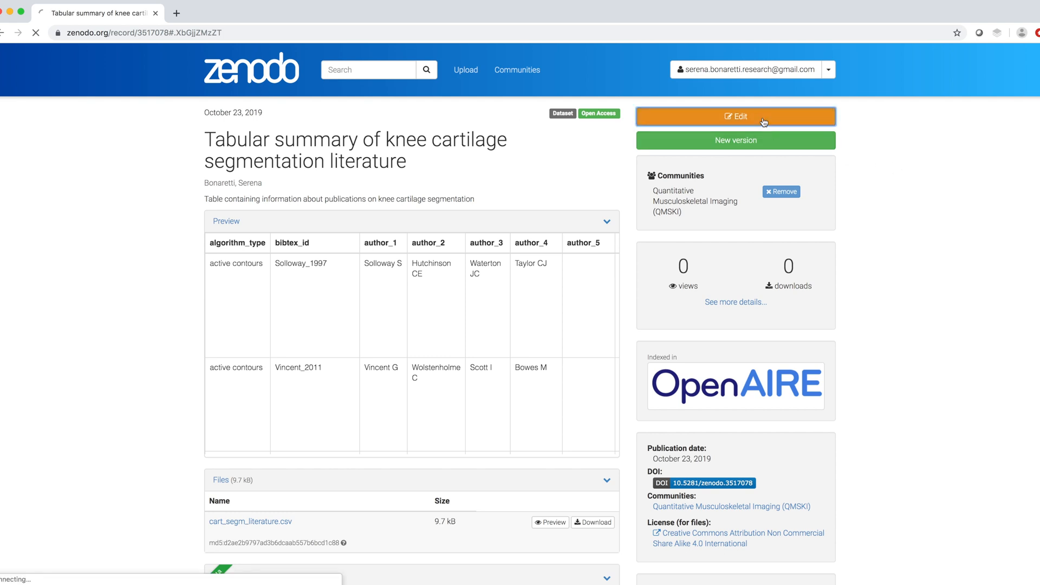
left_click(735, 116)
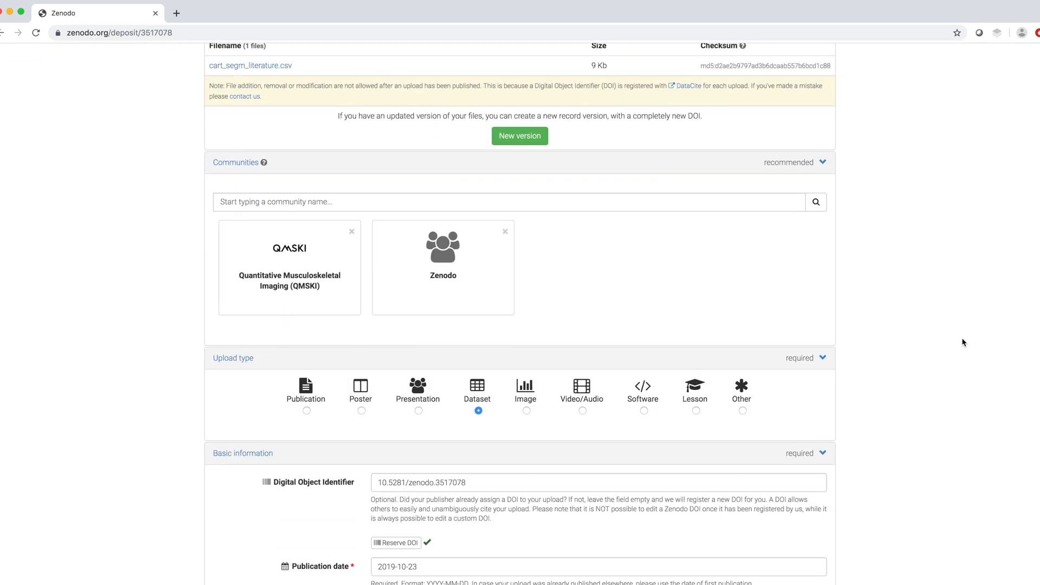
scroll("down", 3)
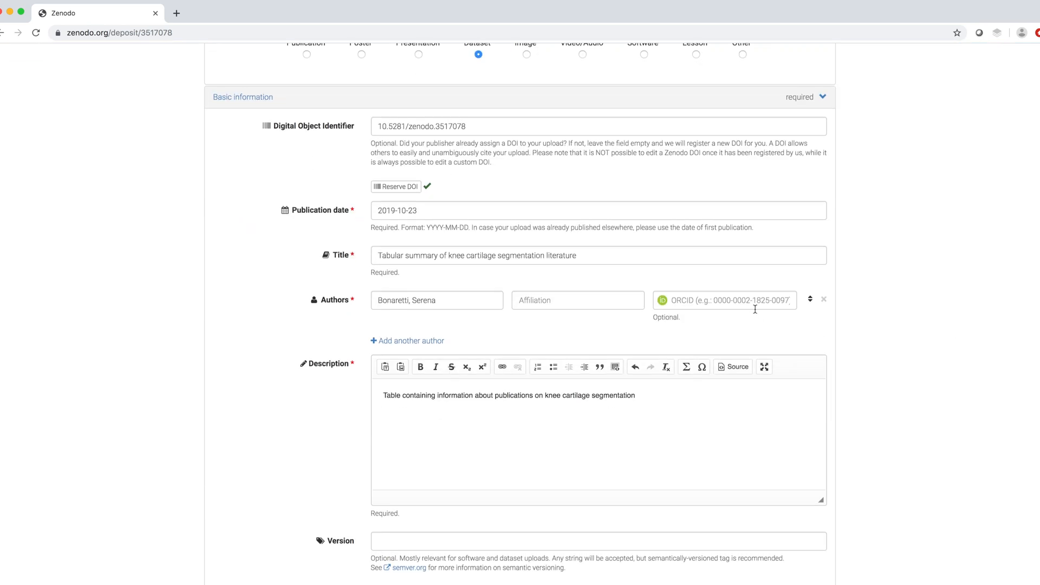
type("0000-0003-4264-1773")
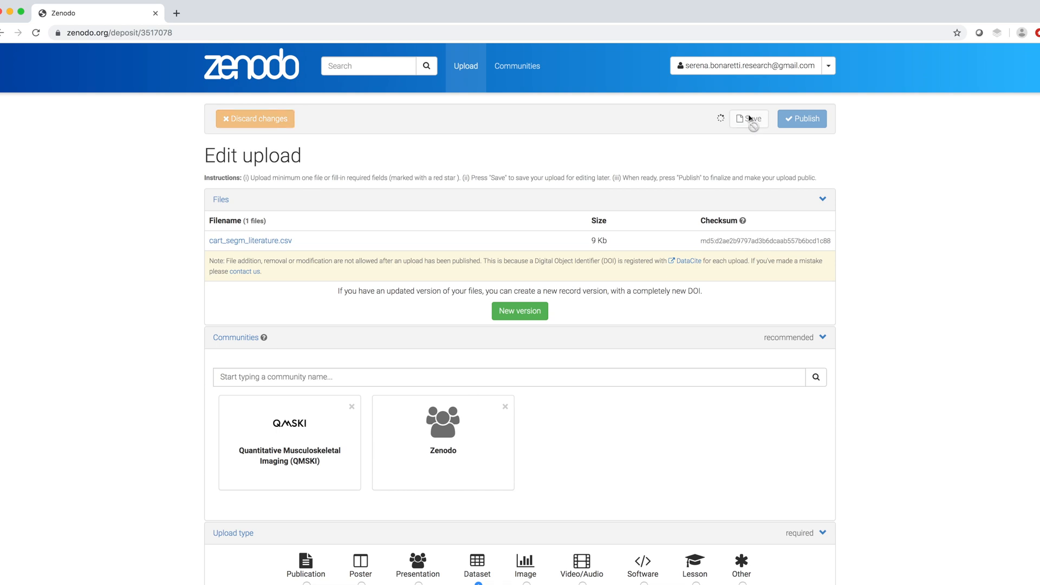
left_click(748, 118)
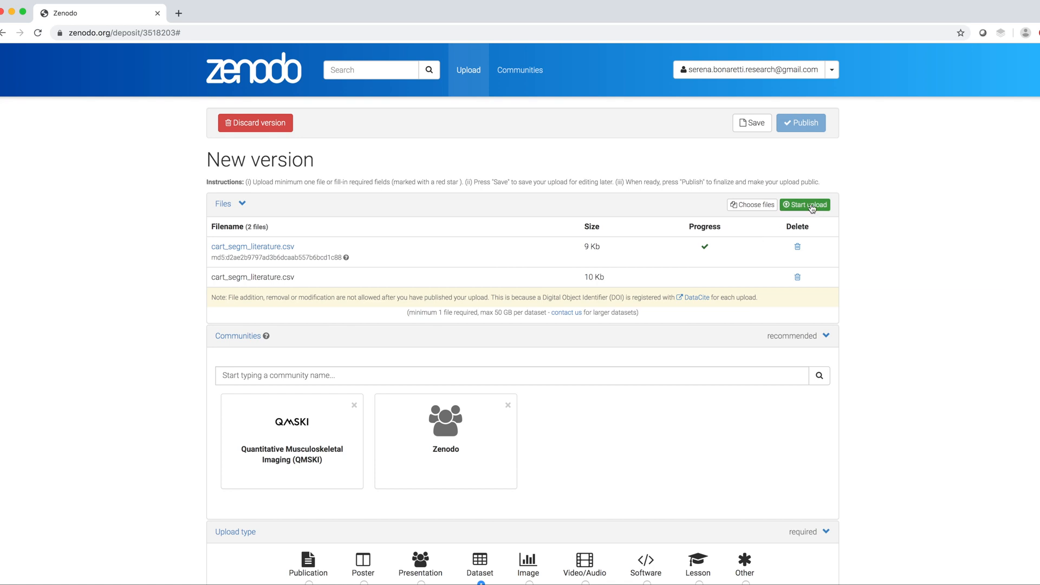
Step: Upload the updated 10 kB cart_segm_literature.csv and publish the new version
left_click(805, 205)
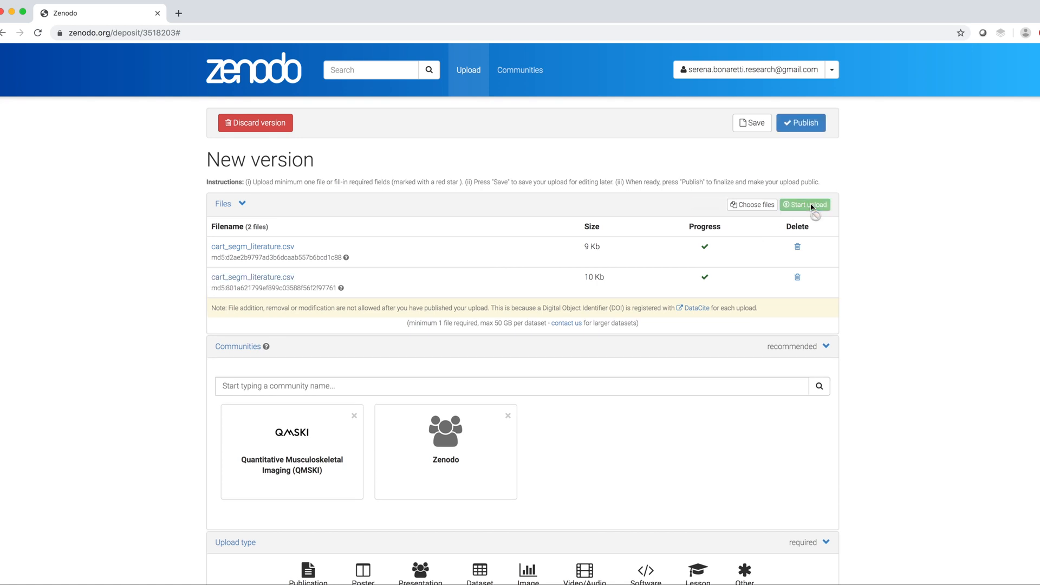
left_click(801, 123)
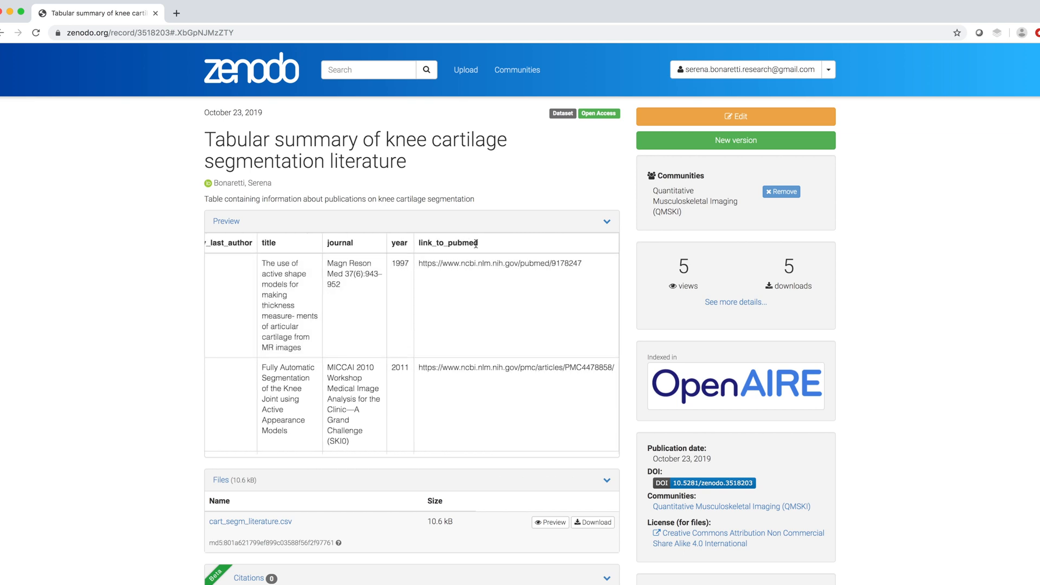
Step: Open Version 1 (10.5281/zenodo.3517078) from the Versions panel
scroll("down", 3)
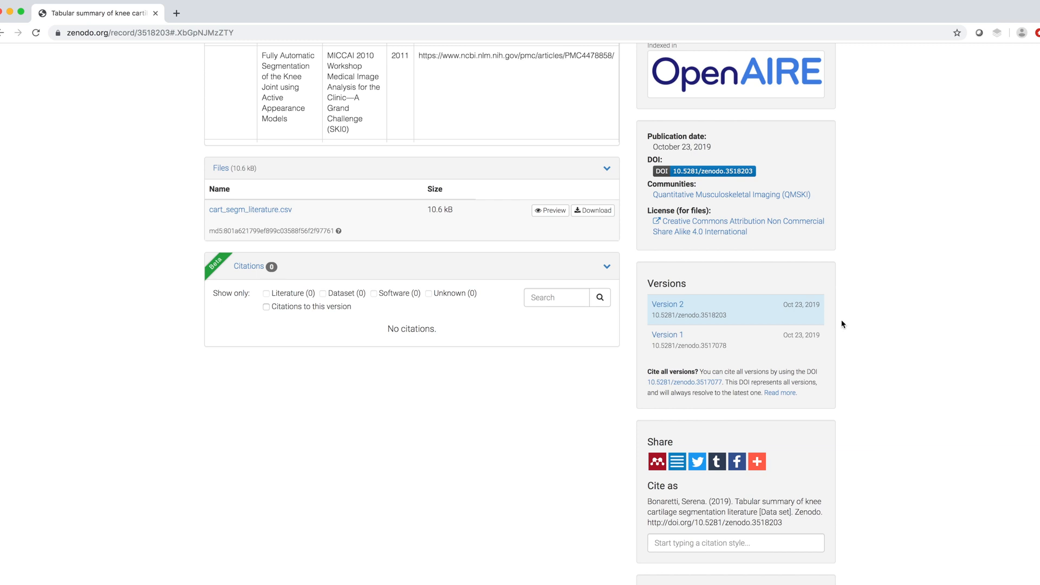
mouse_move(822, 349)
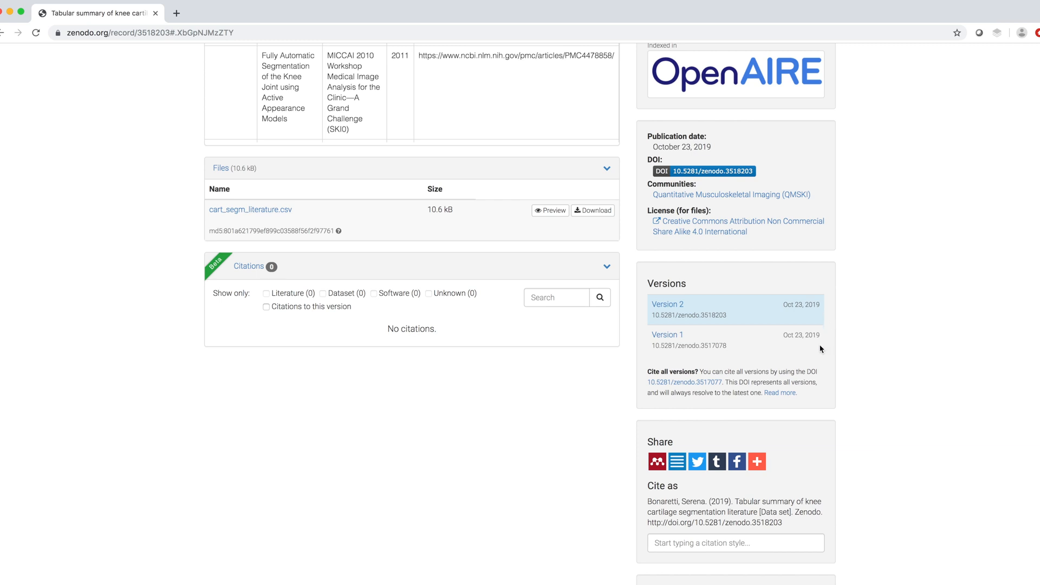
mouse_move(698, 342)
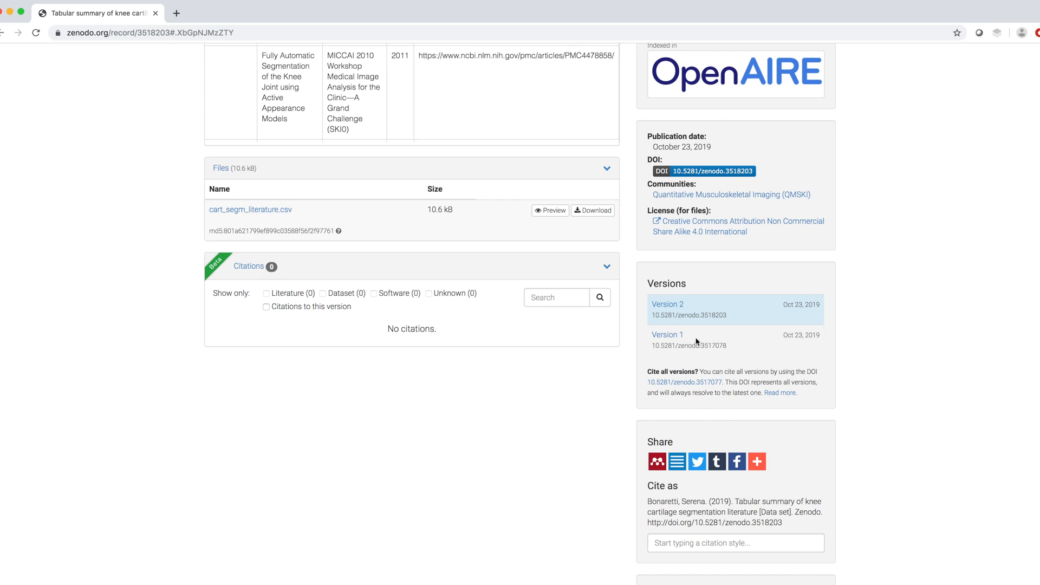
left_click(666, 335)
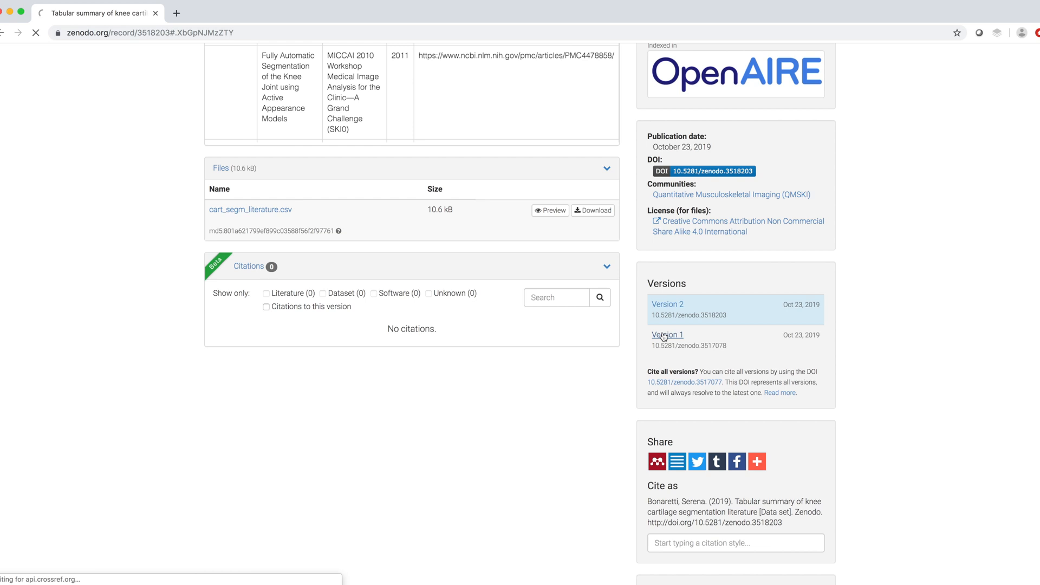
Step: Follow the newer-version banner back to the Version 2 record page
left_click(667, 334)
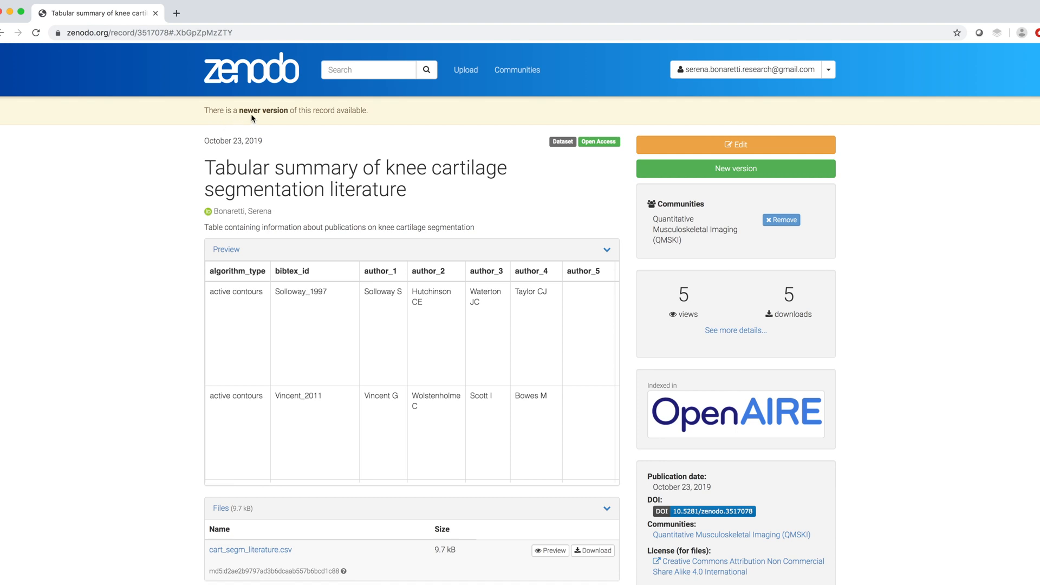
mouse_move(359, 113)
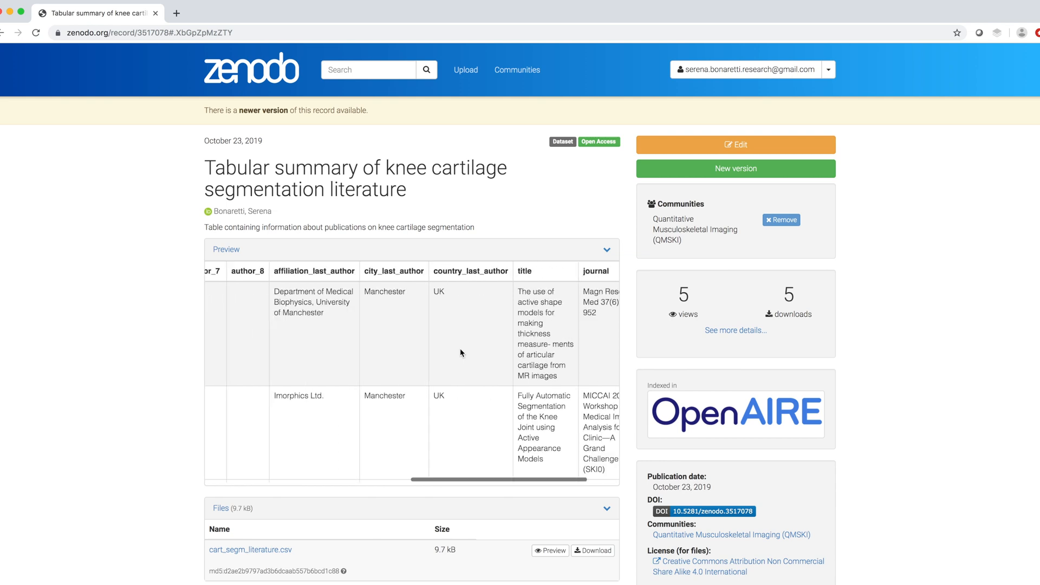
scroll("right", 3)
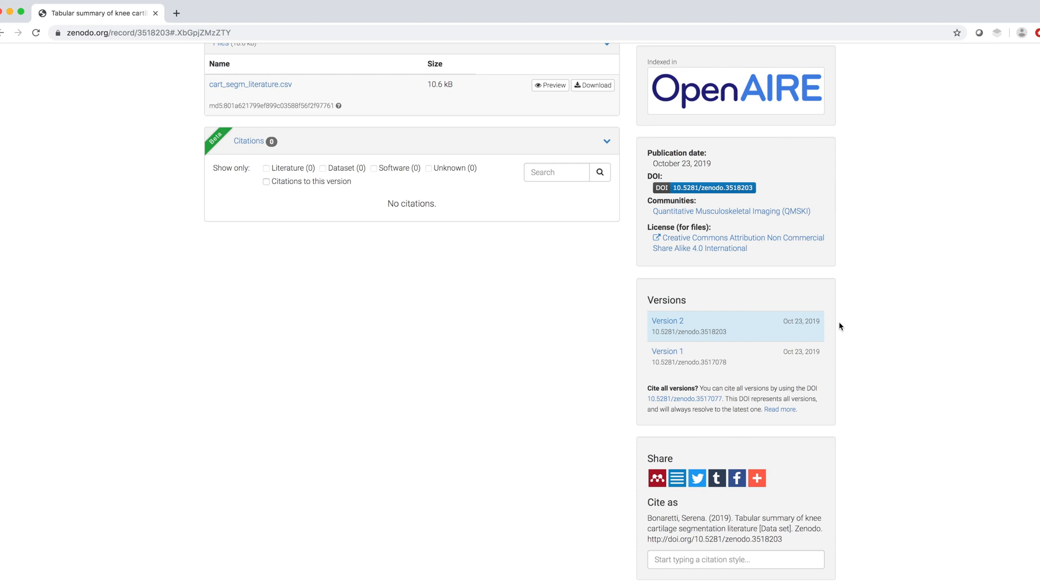
mouse_move(829, 369)
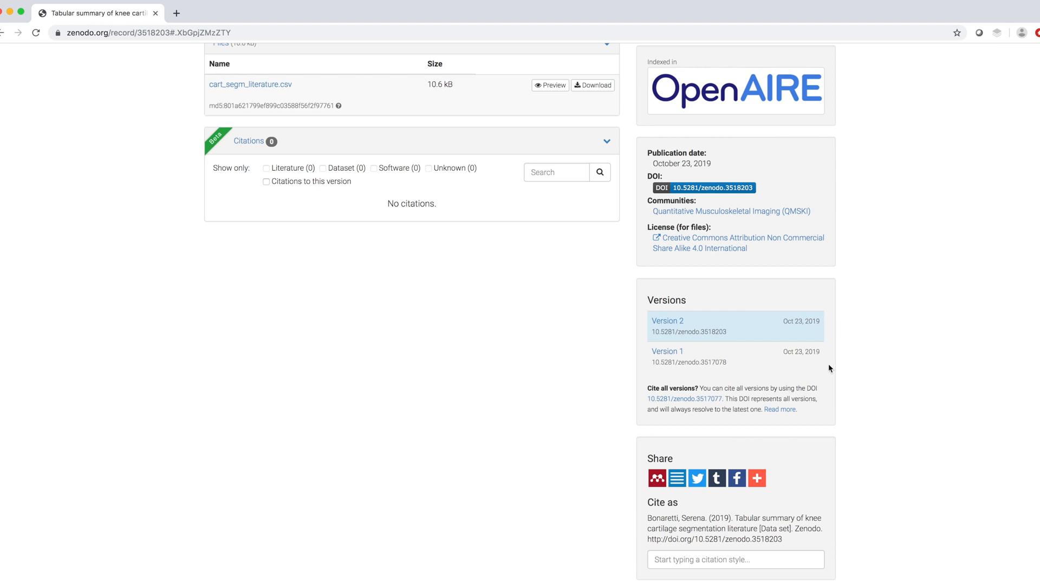
mouse_move(828, 372)
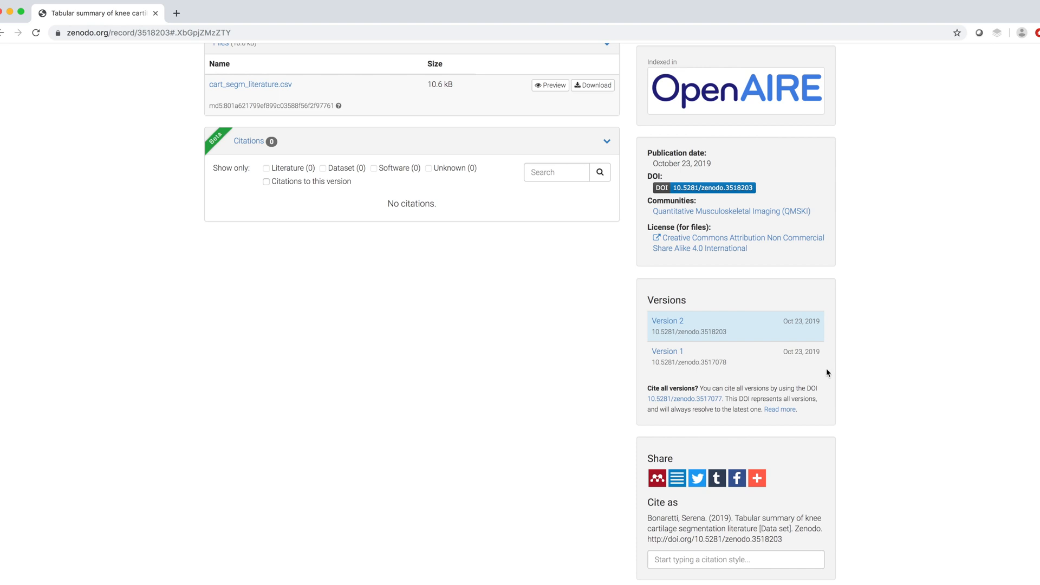
mouse_move(685, 400)
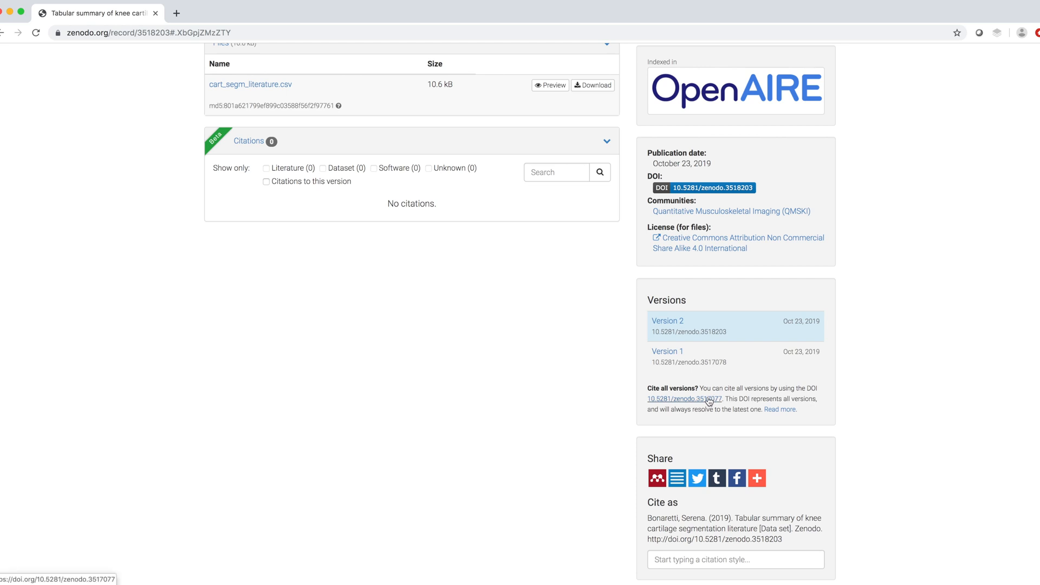